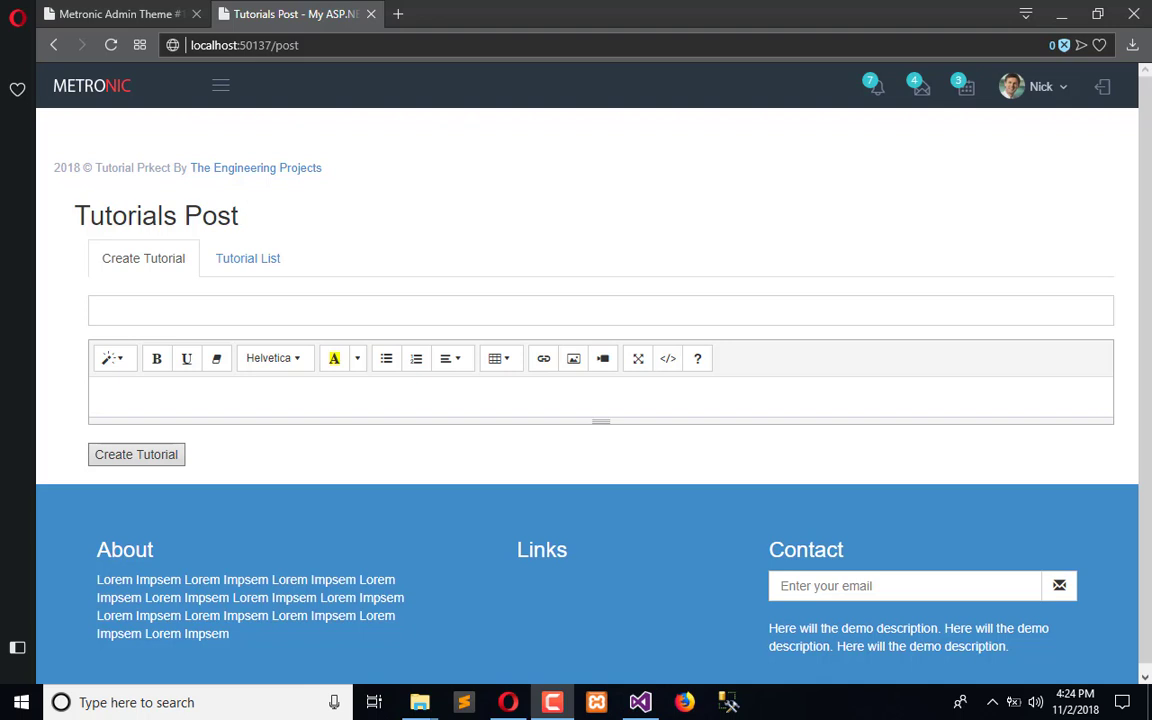
mouse_move(48, 180)
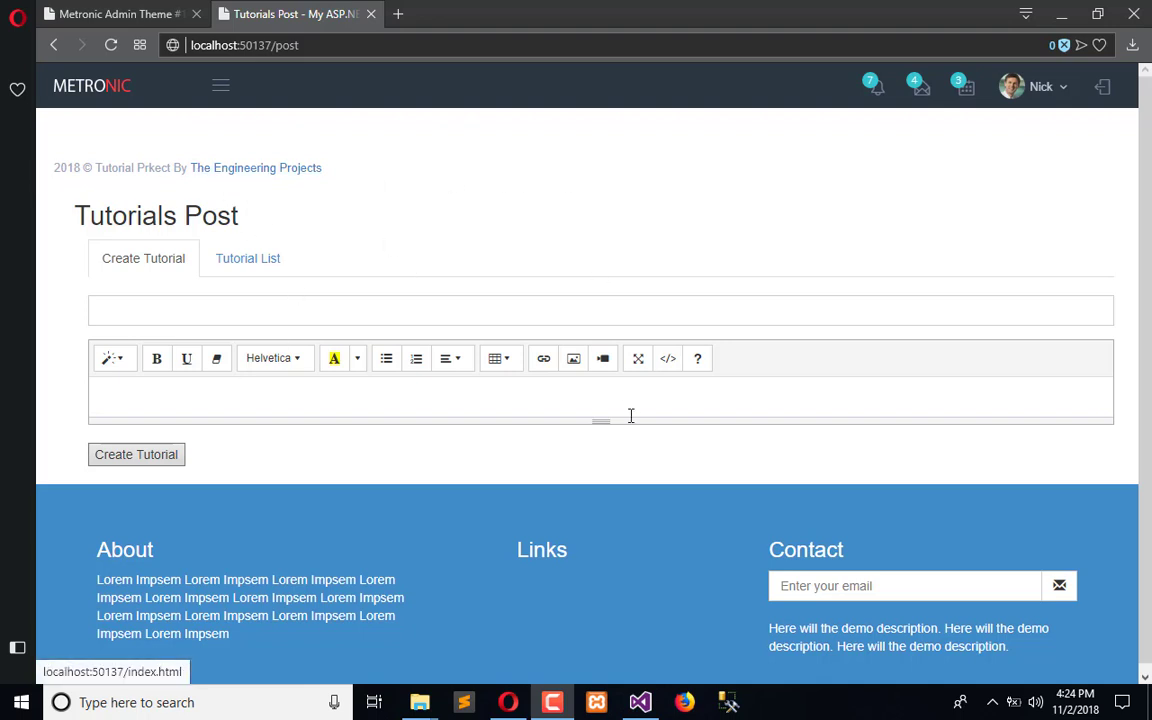
mouse_move(600, 430)
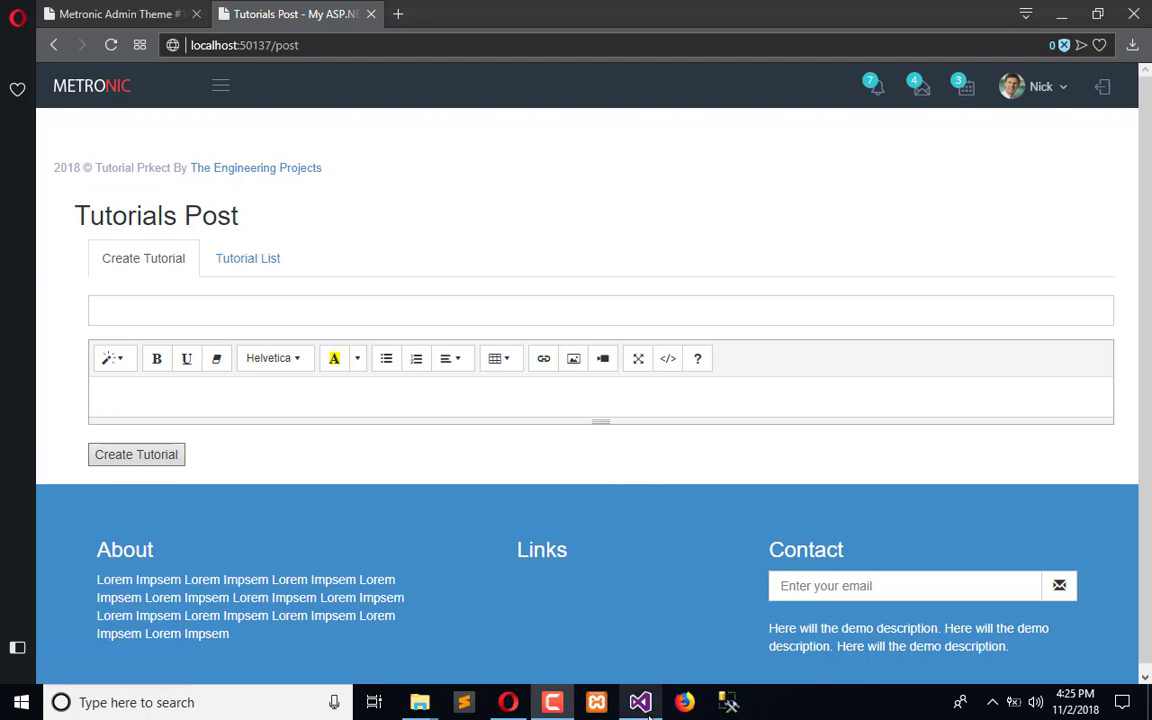
Step: Add an empty MVC 5 controller named AdminController to the Controllers folder
left_click(640, 702)
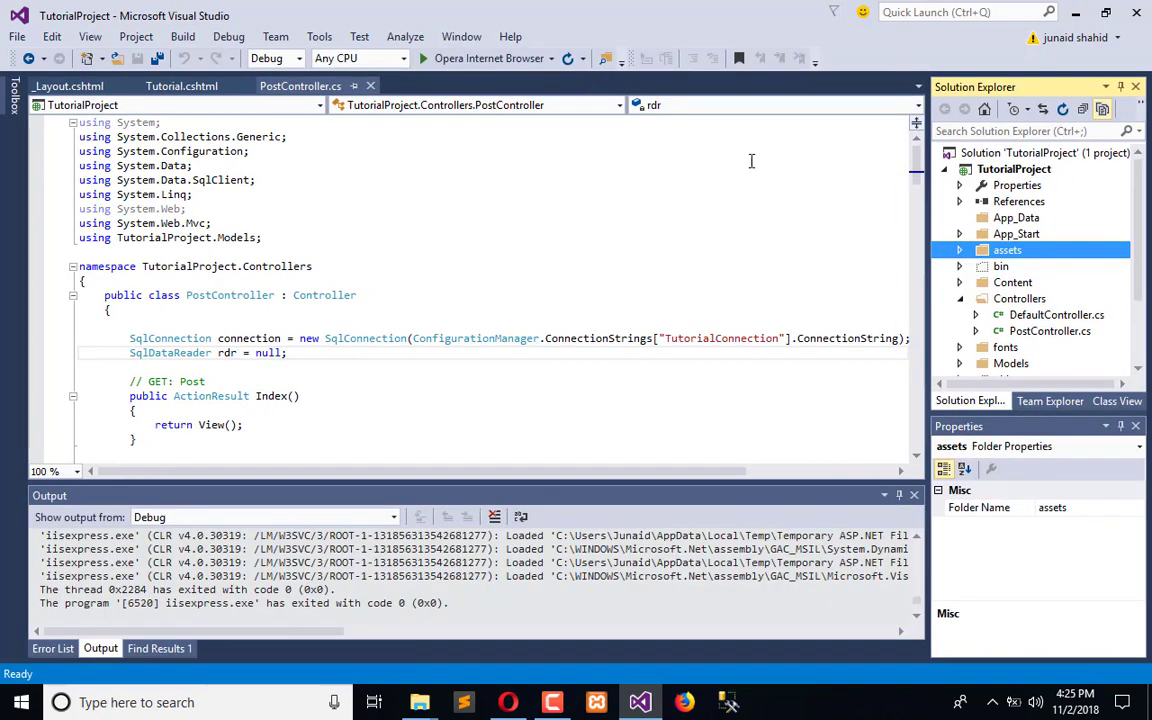
scroll("down", 3)
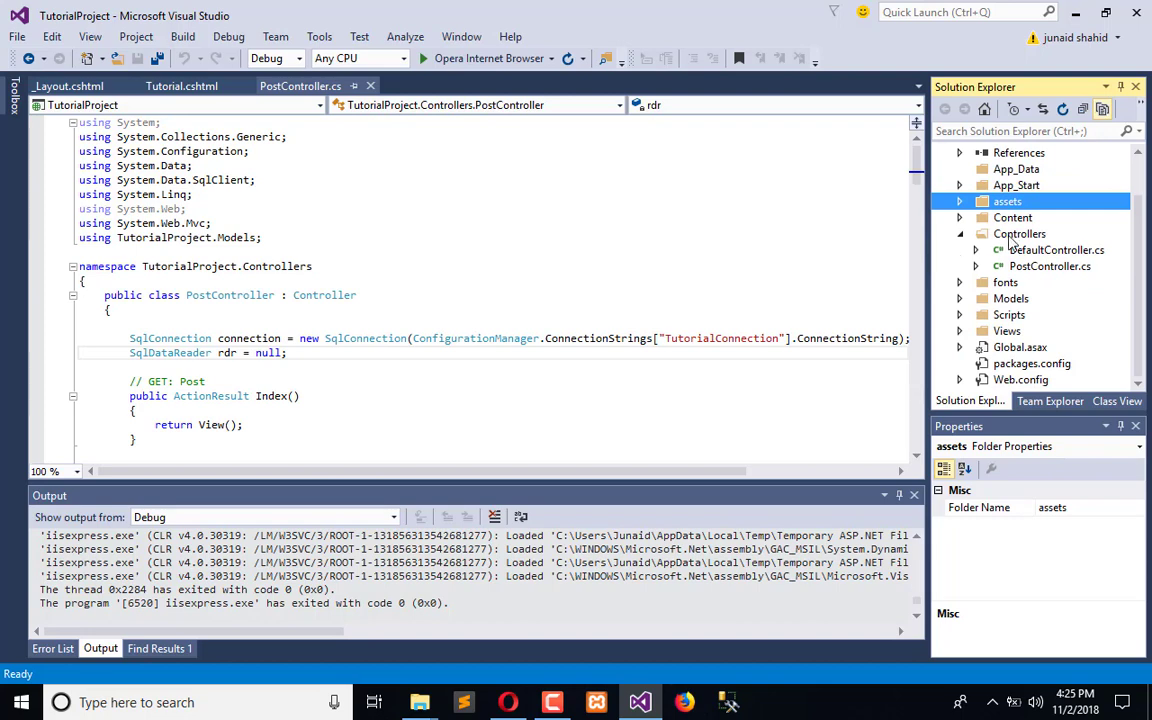
right_click(1020, 232)
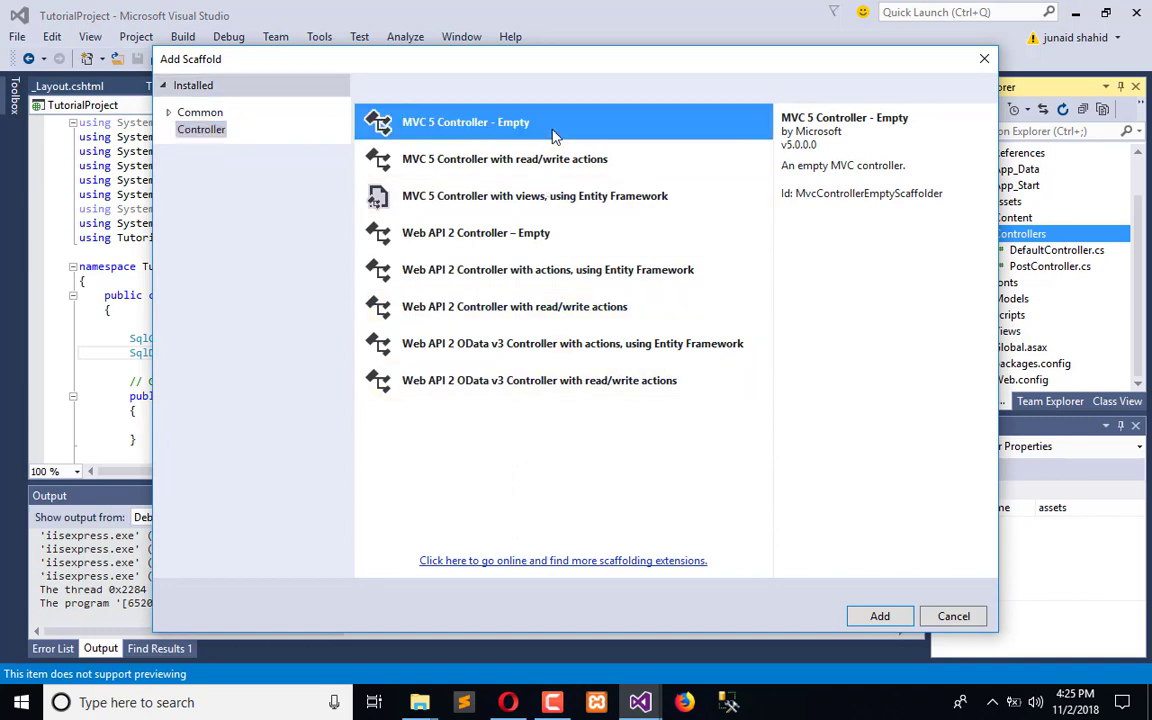
left_click(880, 616)
type("AdminController")
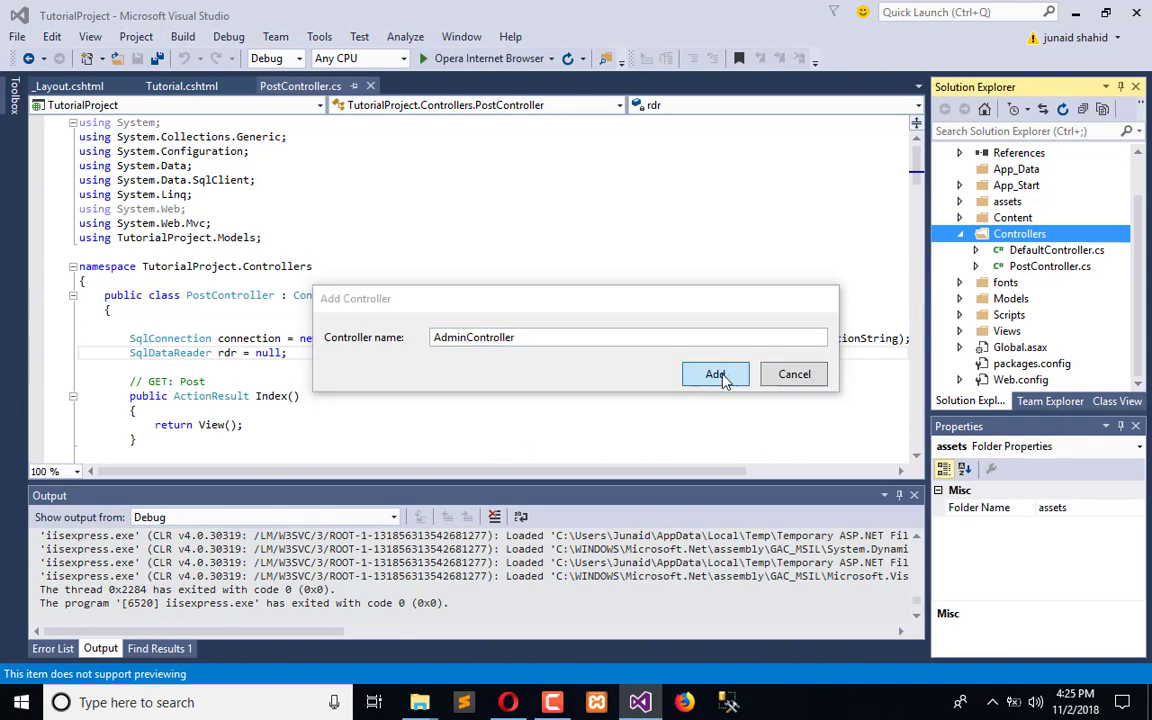
left_click(716, 374)
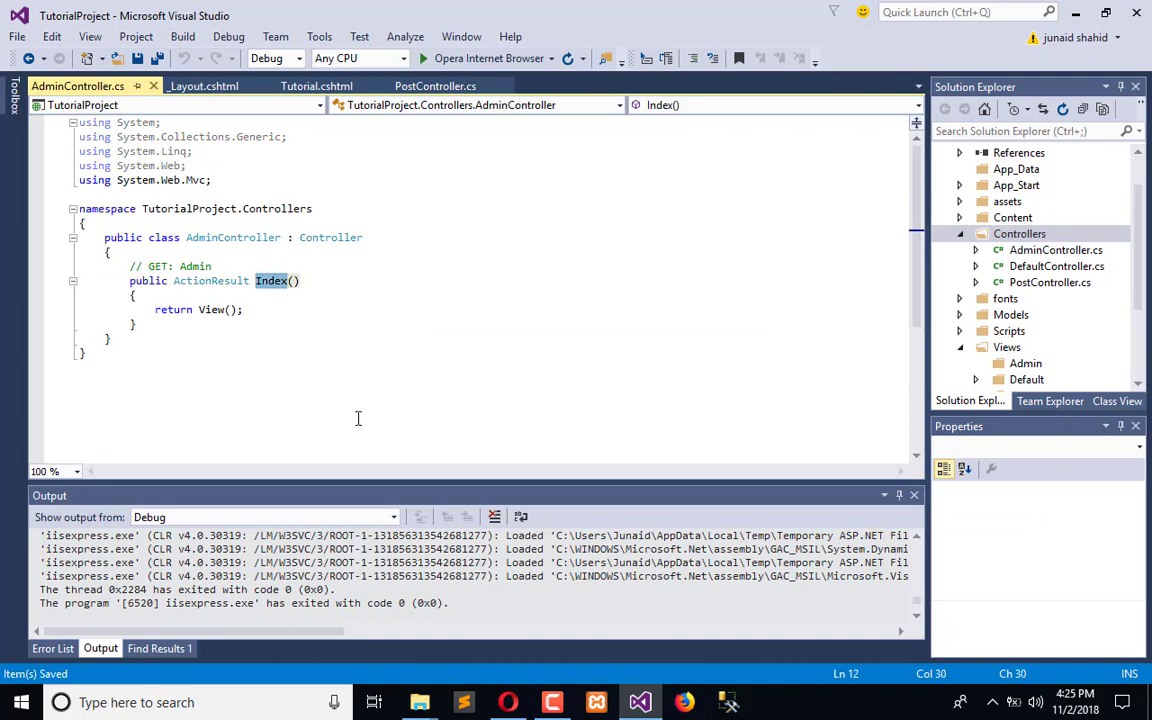
Step: Rename the action to Dashboard and add a matching Dashboard view with the layout page option
type("Dashboard")
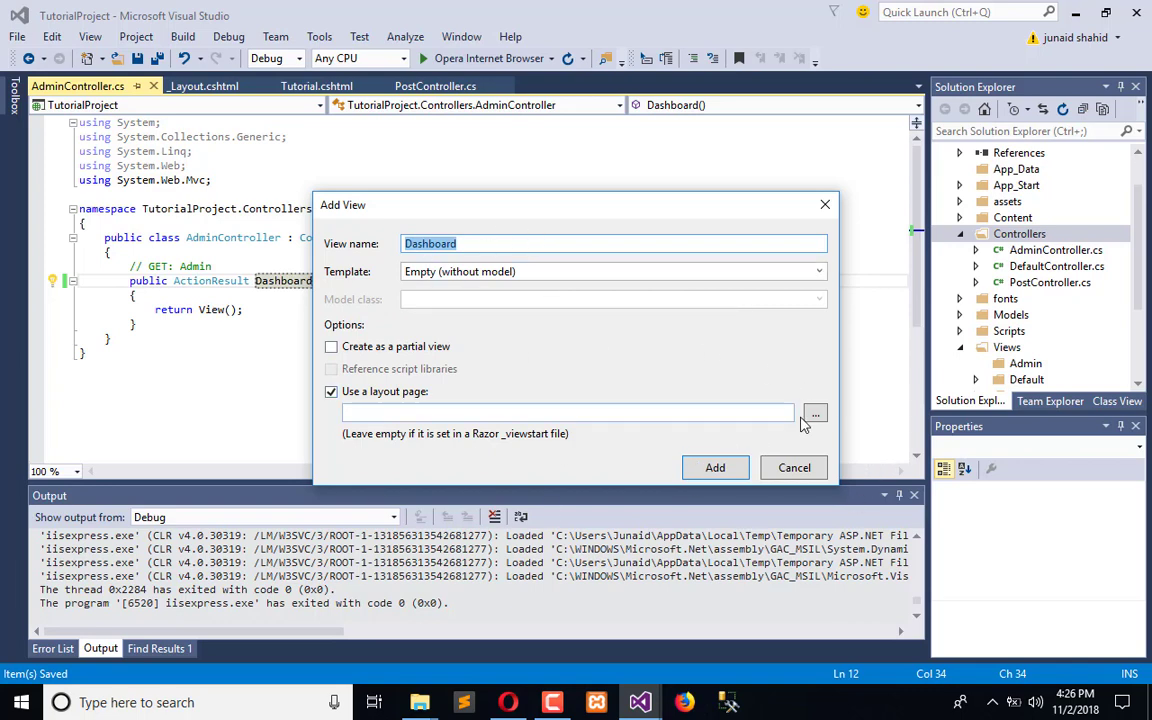
left_click(816, 412)
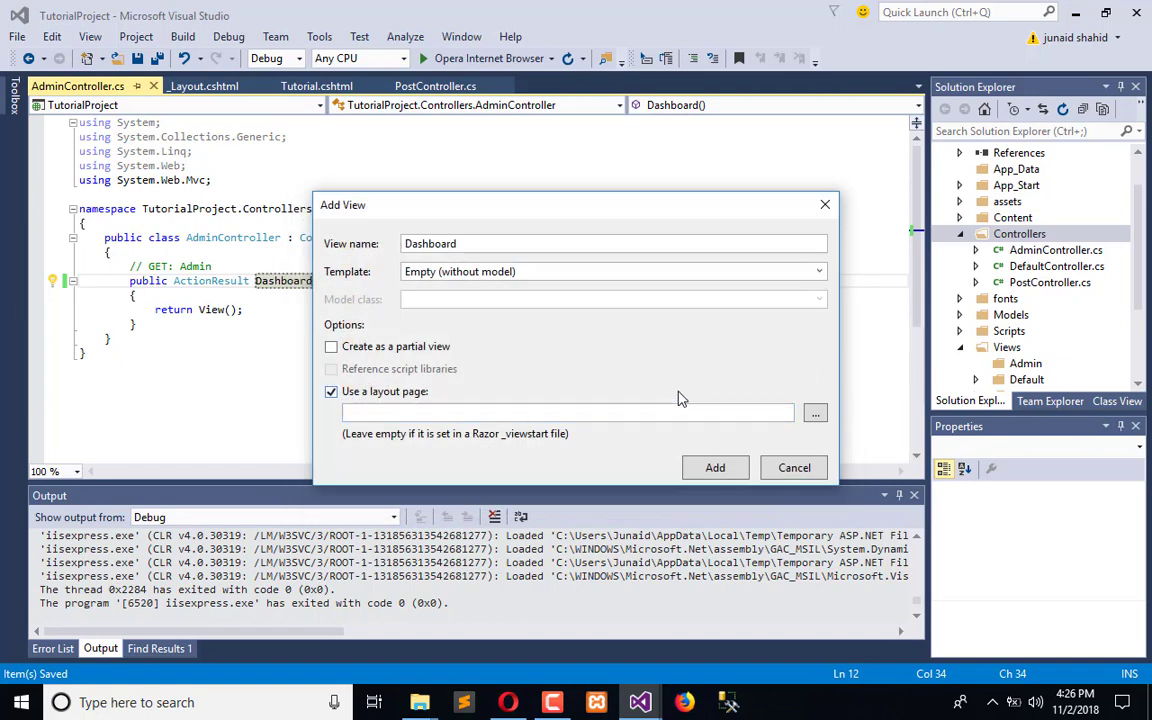
left_click(716, 468)
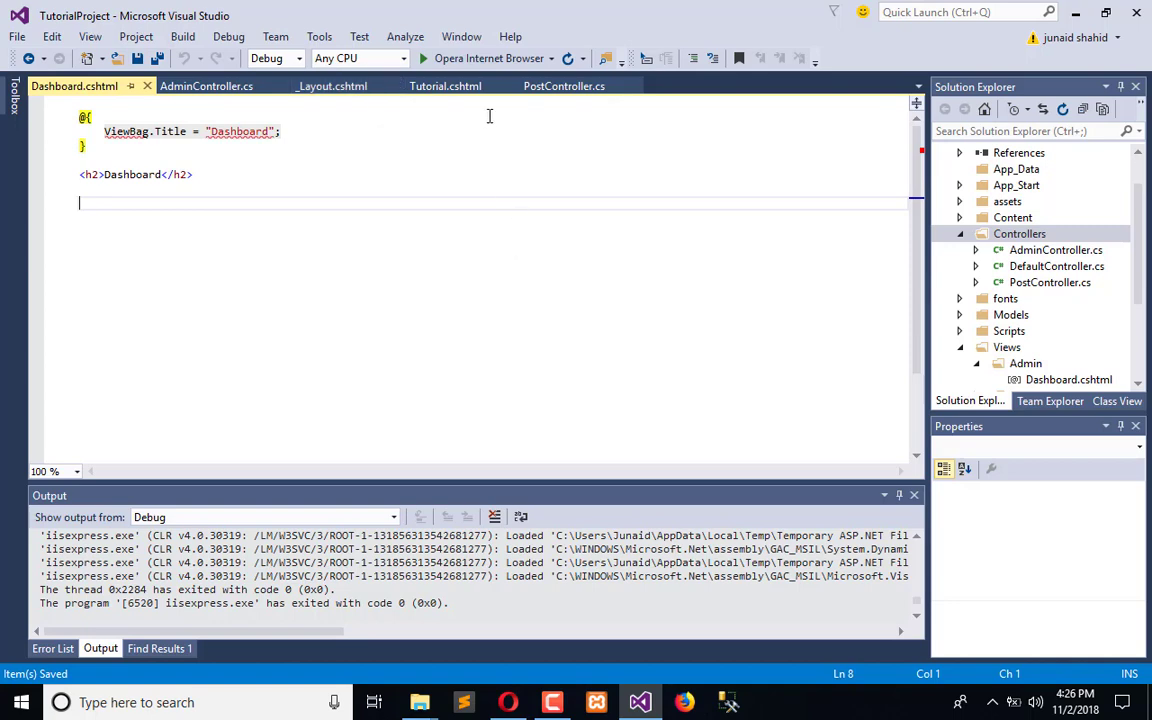
left_click(444, 84)
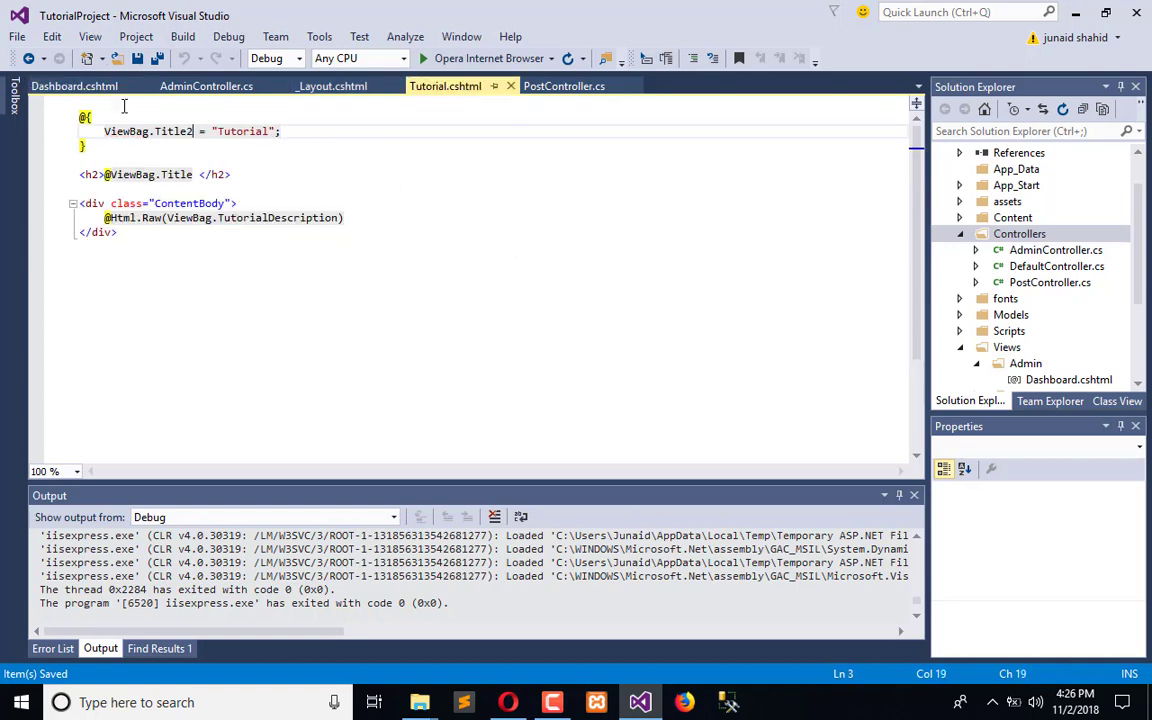
Step: Run the site and view localhost:50137/Admin/Dashboard in Opera
left_click(74, 84)
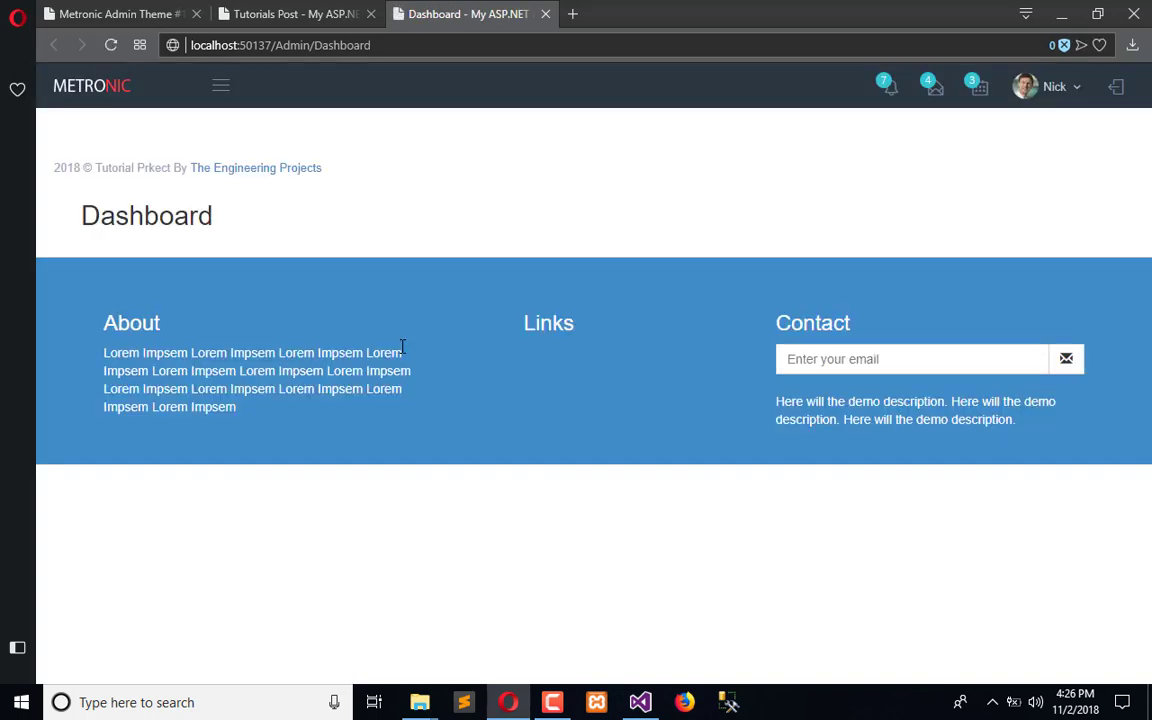
mouse_move(350, 258)
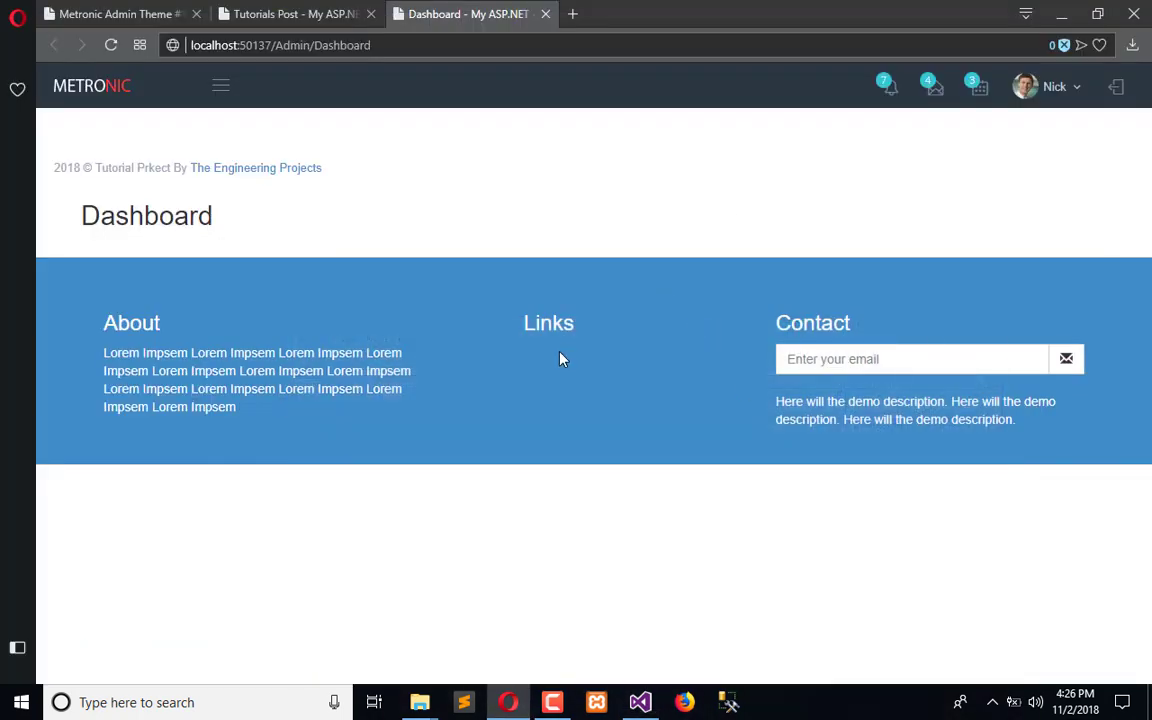
mouse_move(284, 88)
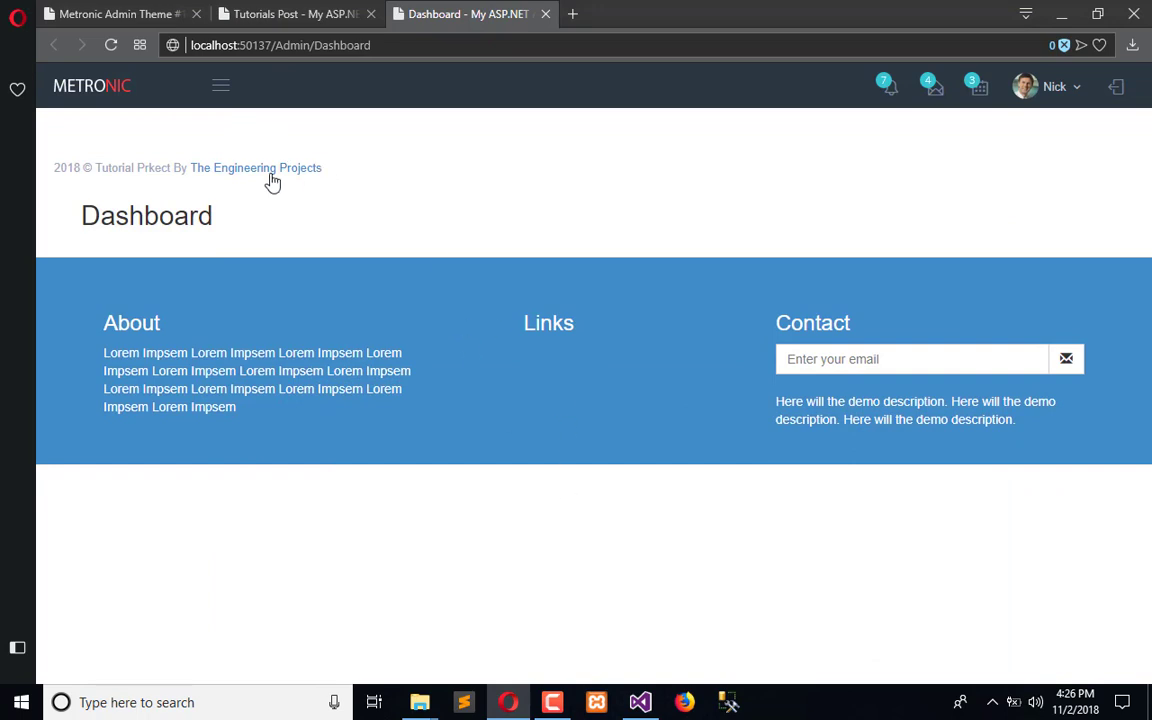
mouse_move(936, 232)
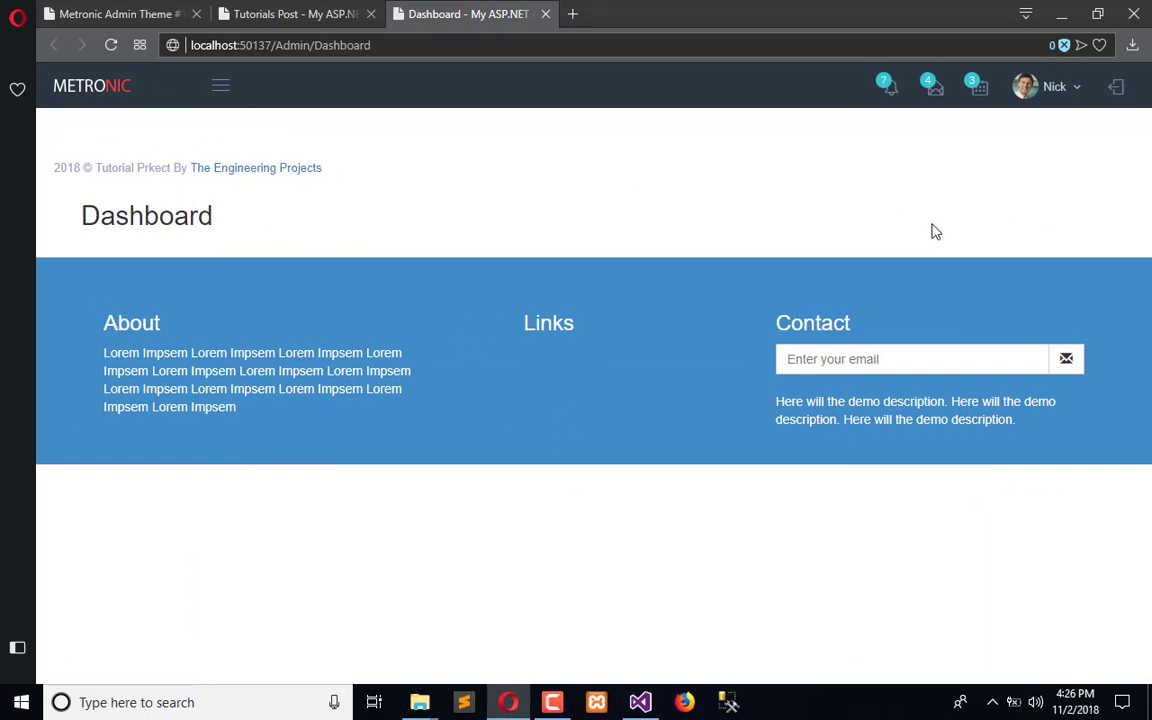
mouse_move(644, 640)
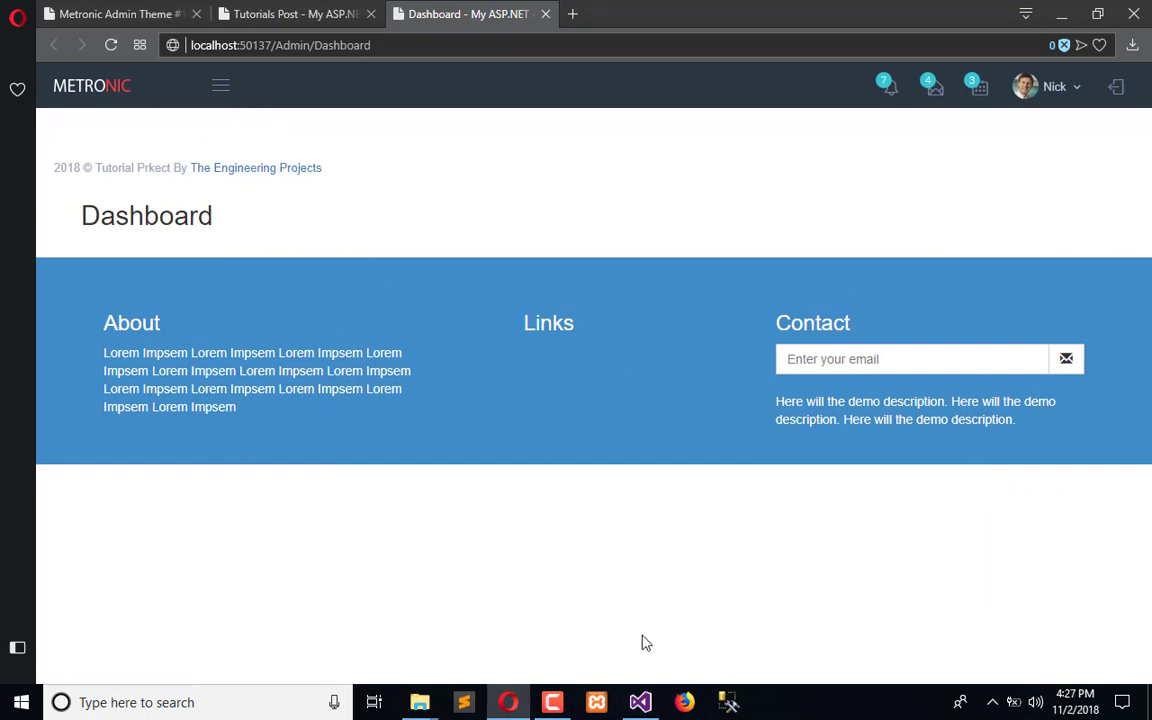
Step: Stop the running site and search the Shared folder's new-item templates for 'layout'
left_click(640, 702)
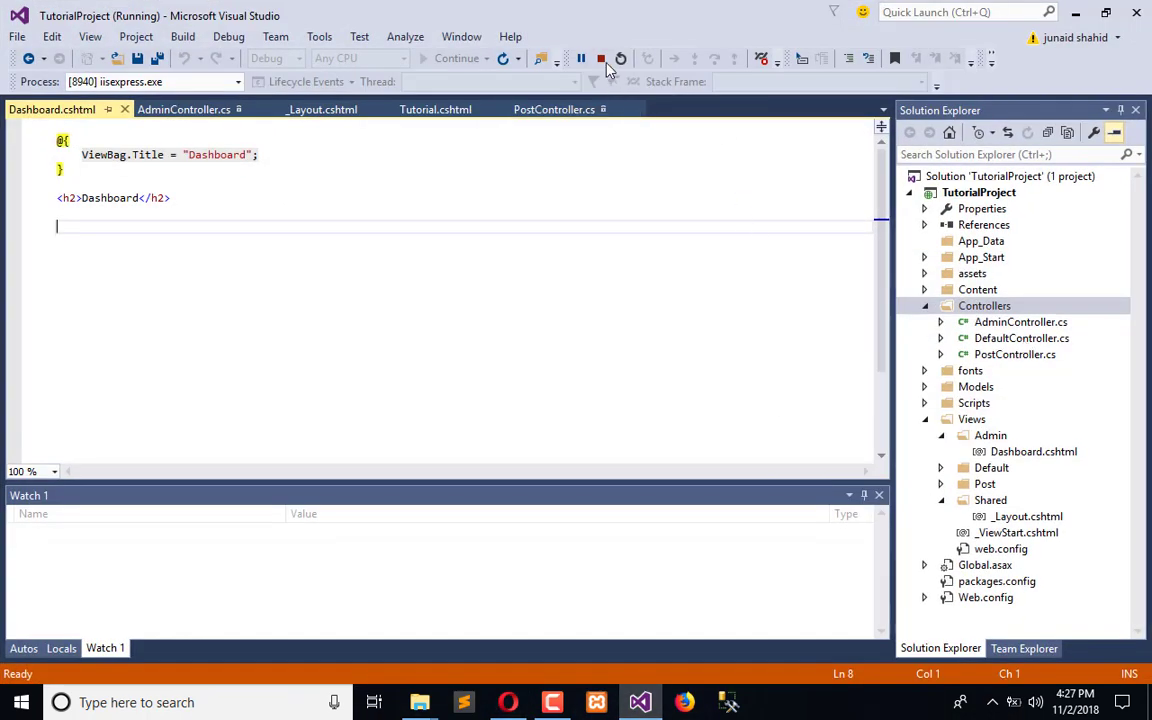
left_click(600, 58)
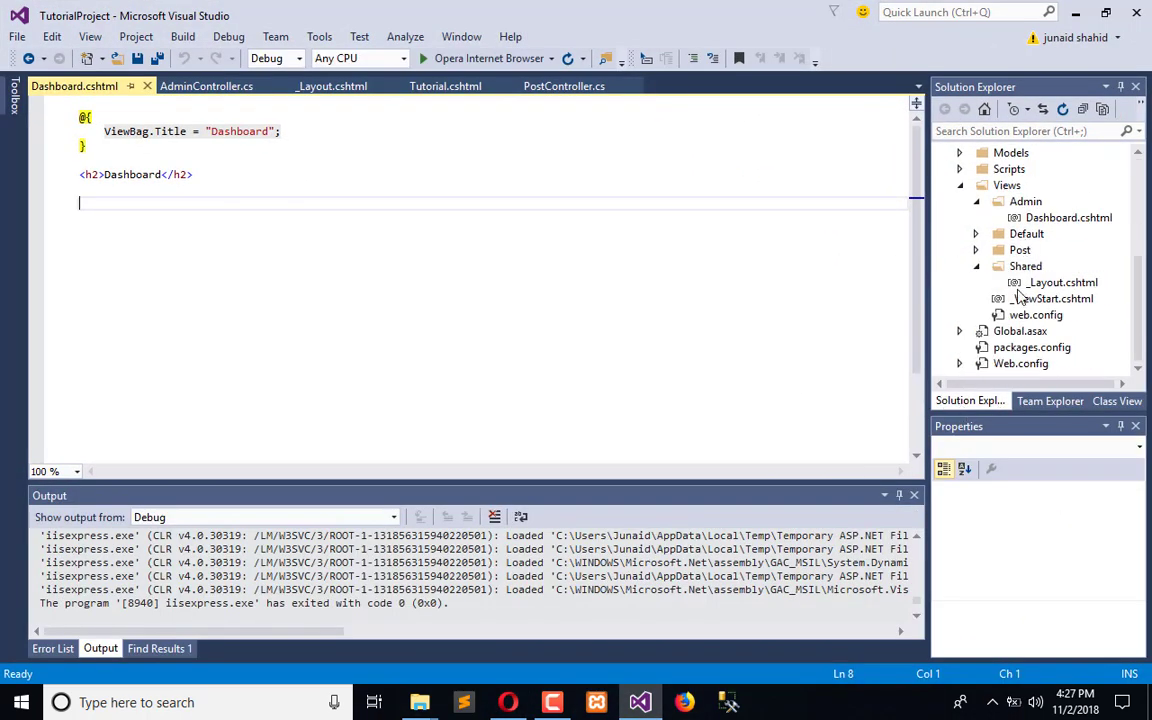
right_click(1024, 266)
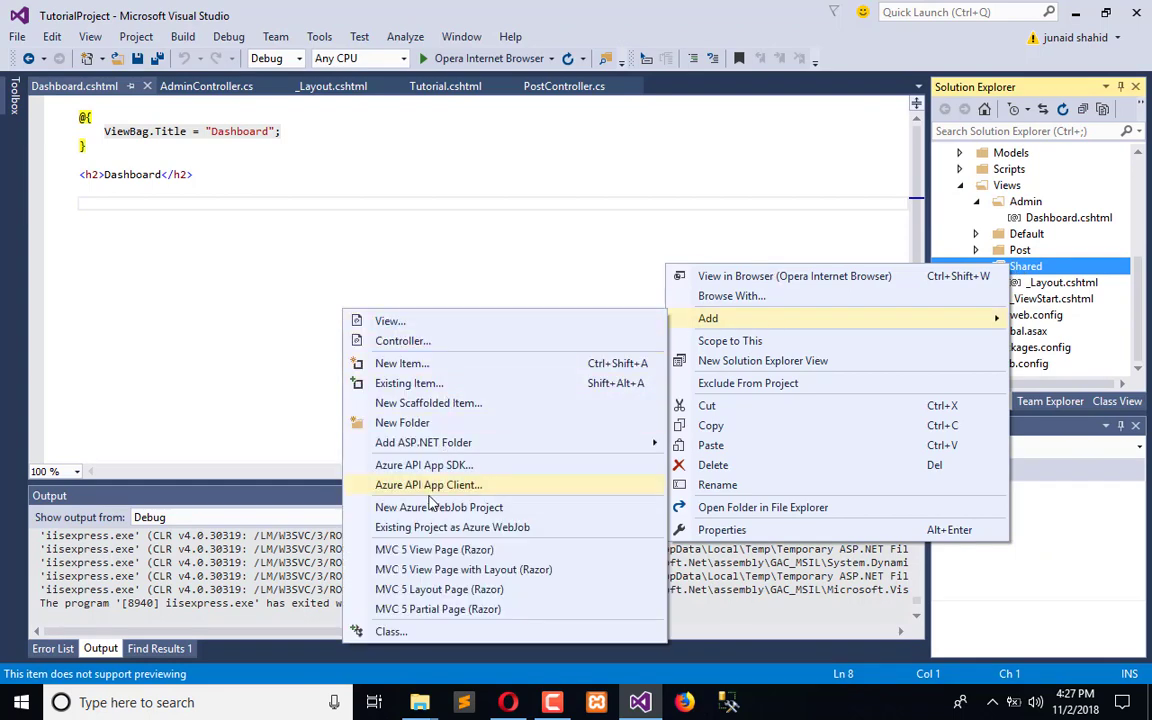
left_click(400, 364)
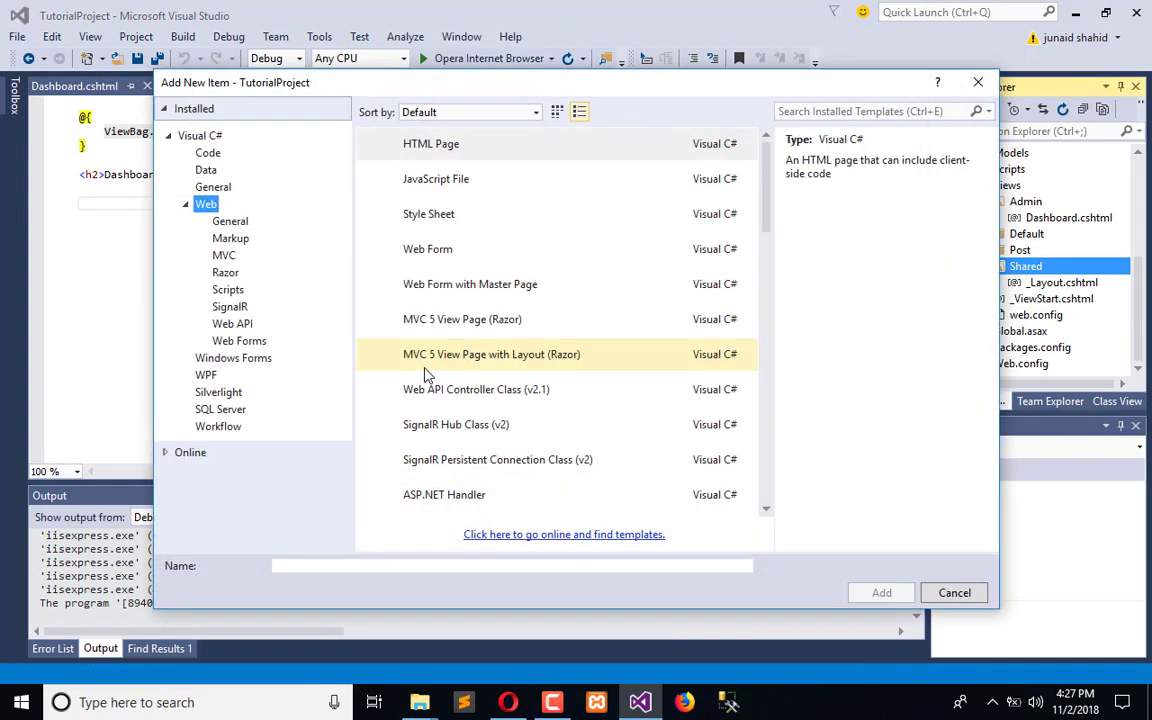
left_click(432, 144)
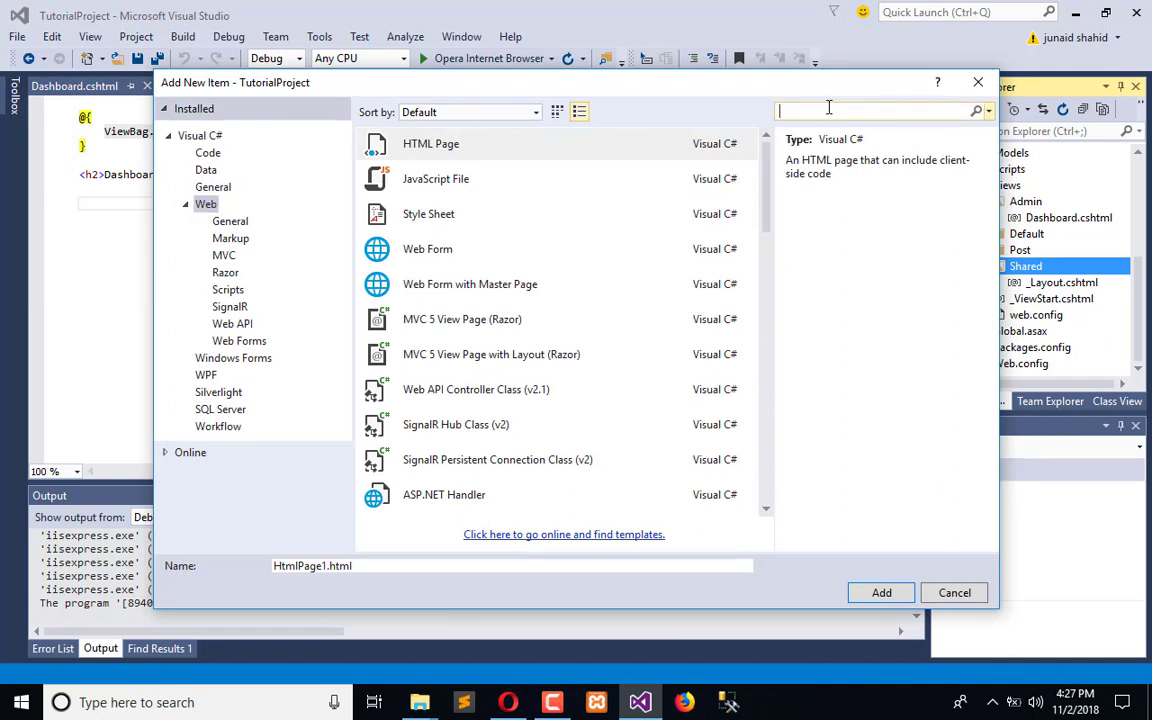
type("layout")
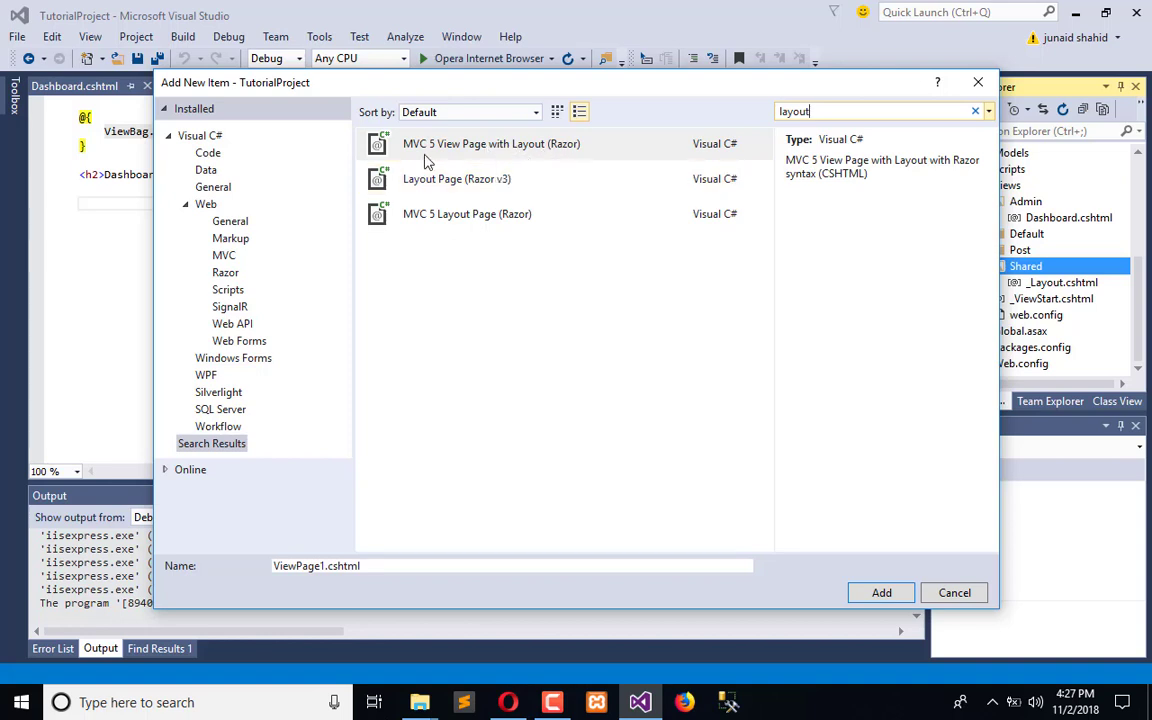
mouse_move(406, 240)
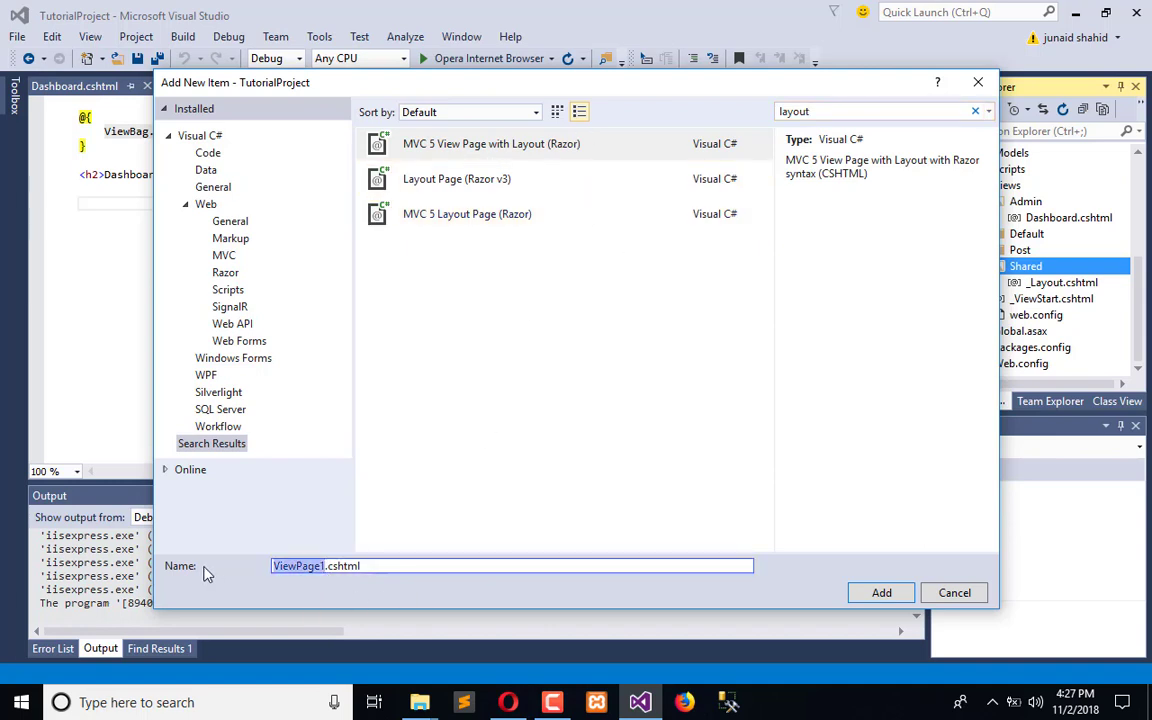
Step: Name the view page _MatronicsLayout.cshtml, base it on _Layout.cshtml, and add it
key("Delete")
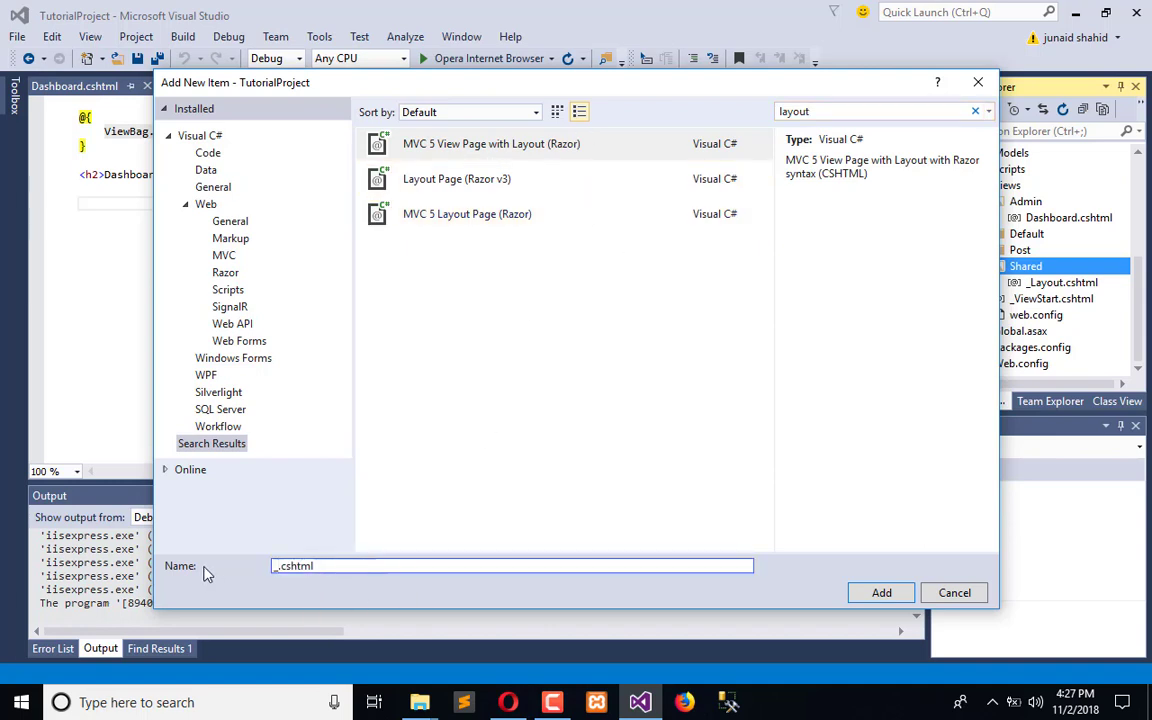
type("Matronics")
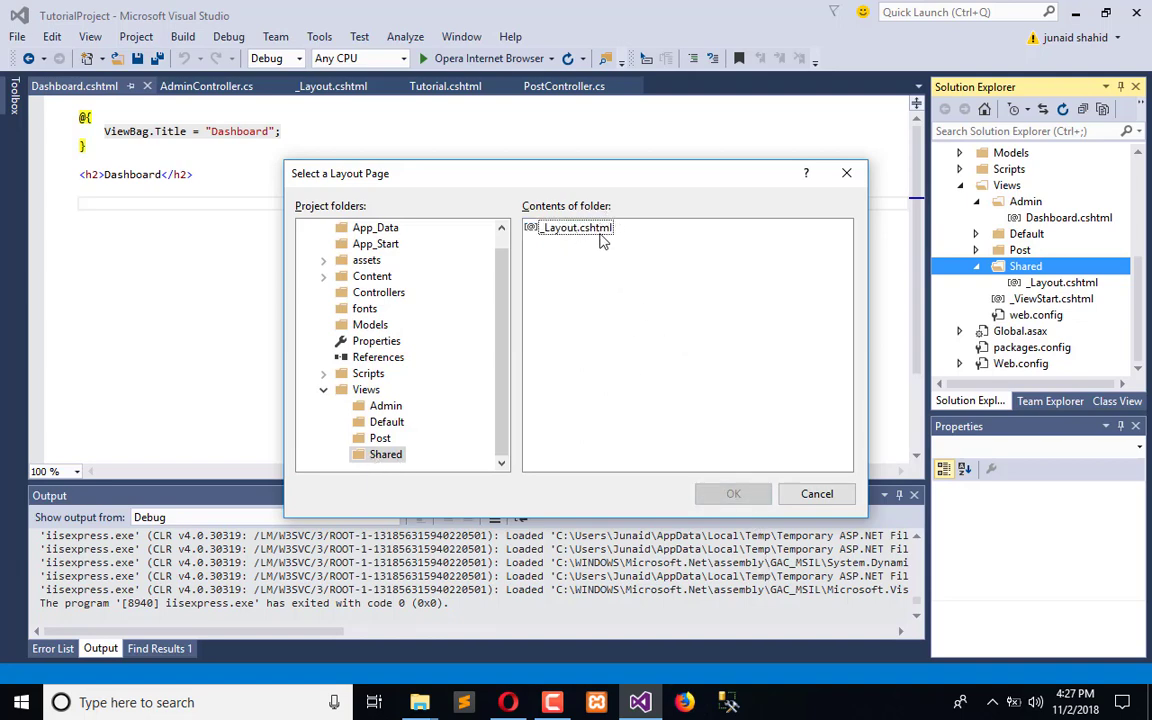
left_click(816, 492)
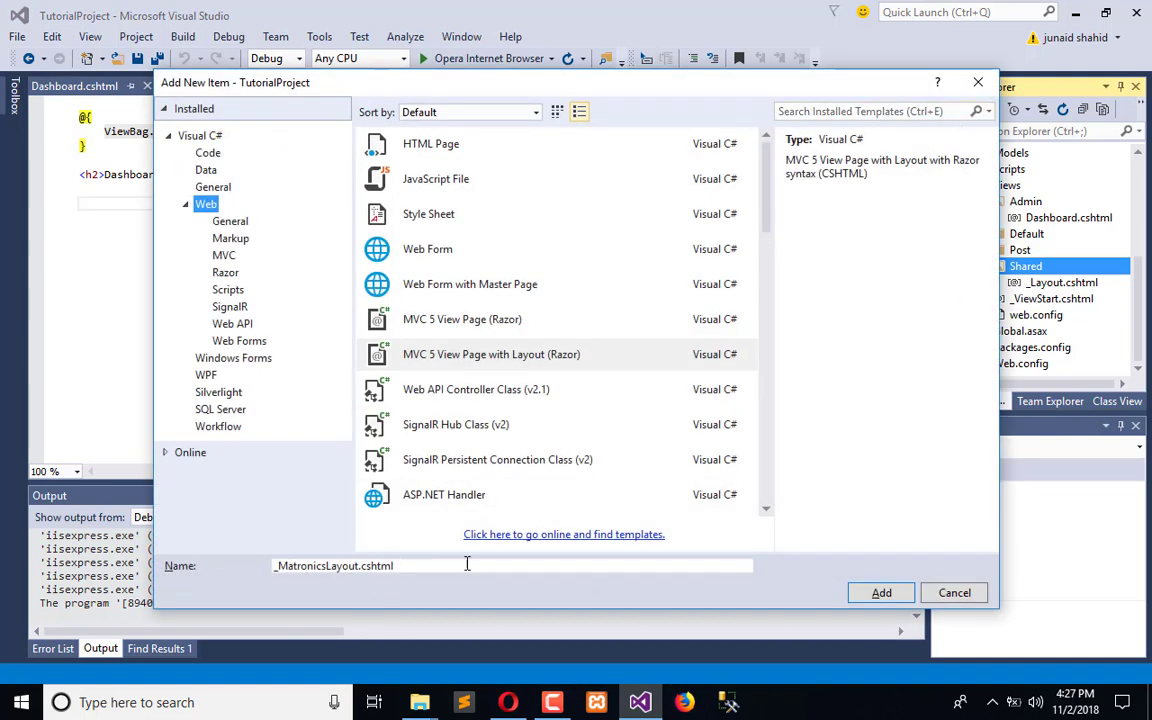
left_click(880, 592)
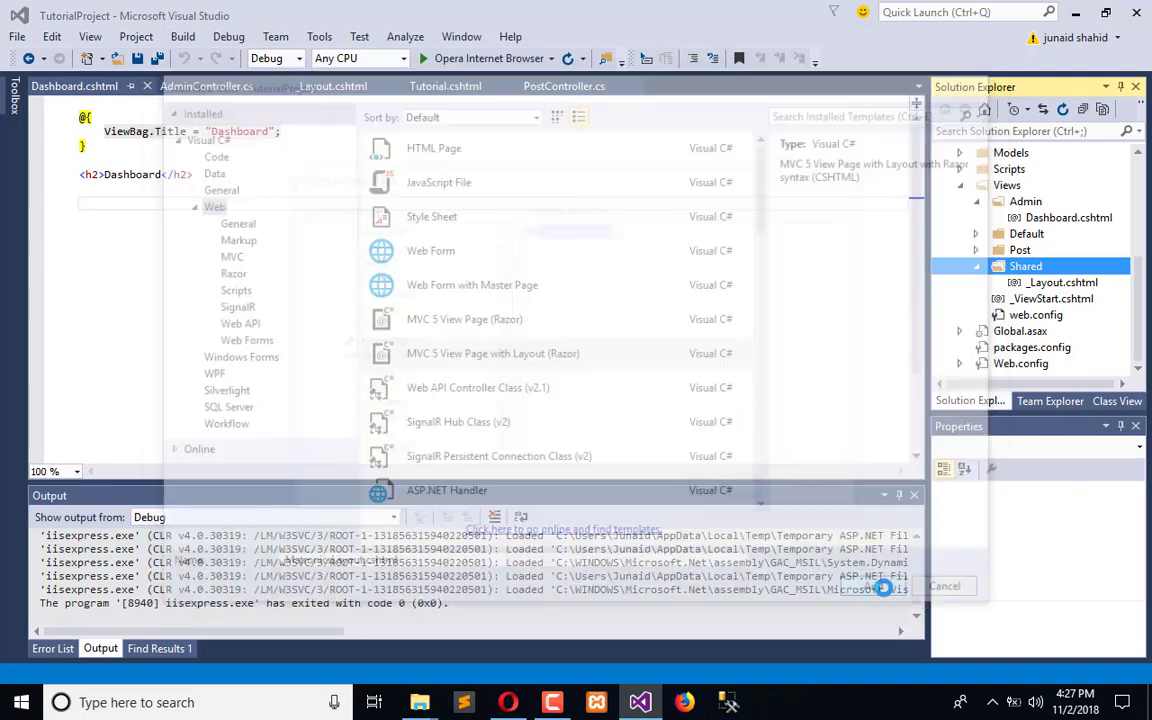
left_click(944, 584)
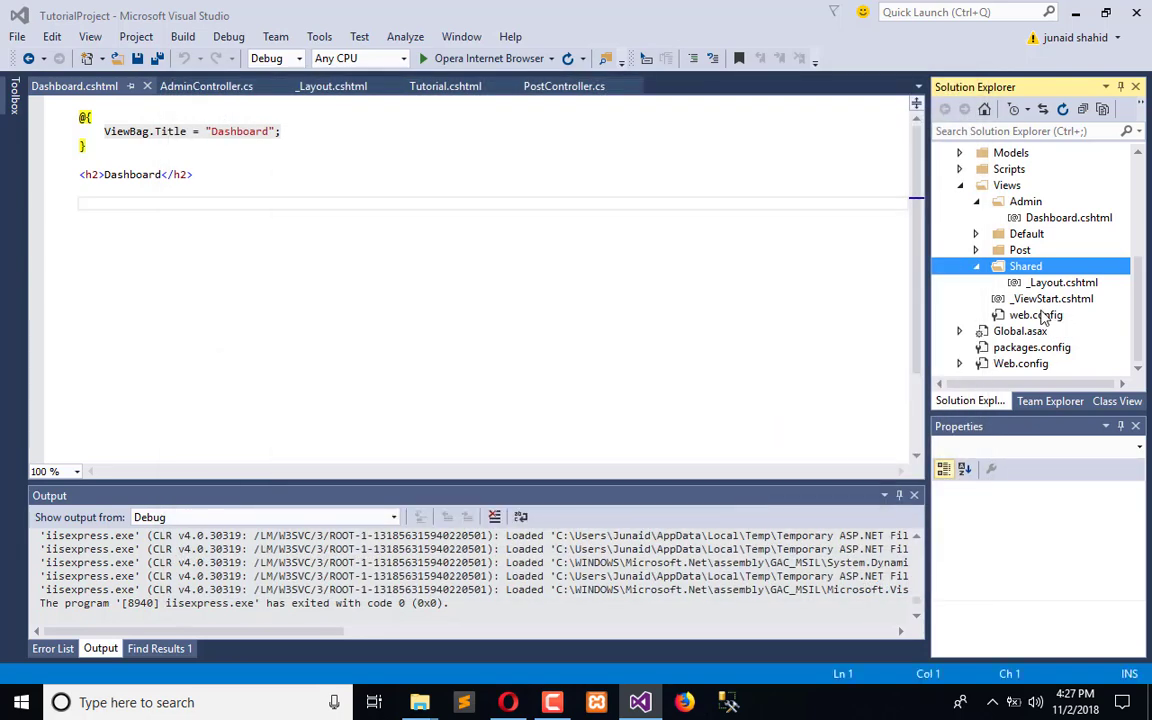
Step: Confirm the layout choice so _MatronicsLayout.cshtml is created under Views/Shared
left_click(1052, 314)
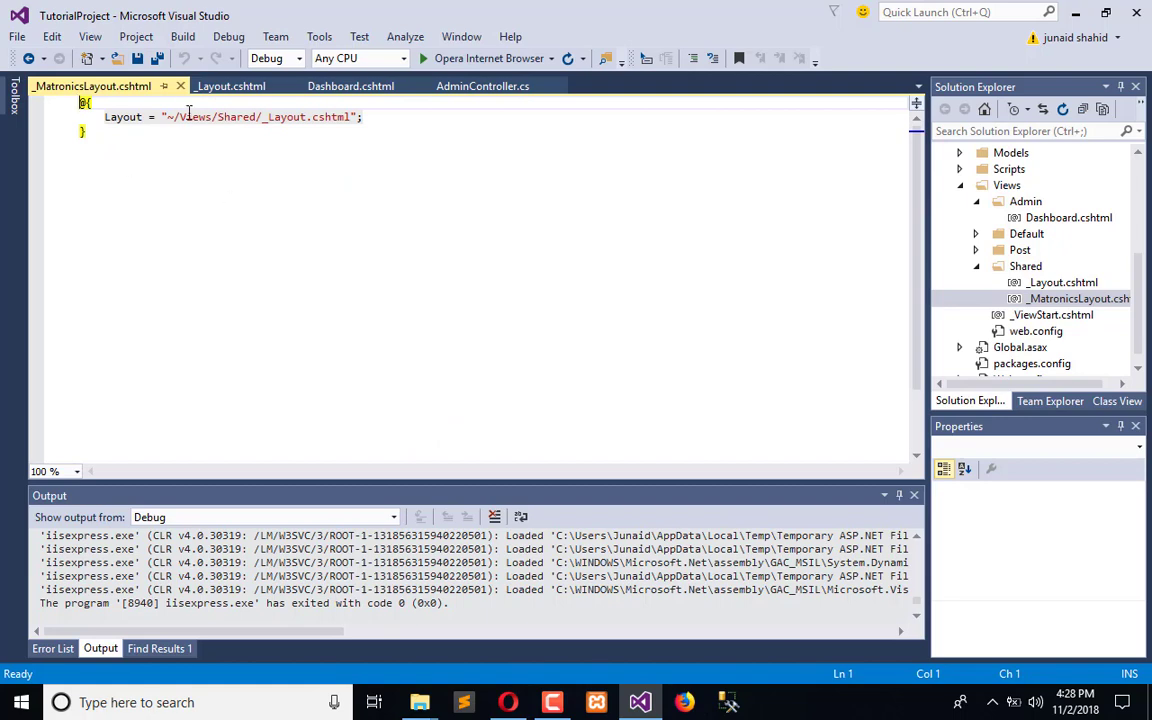
mouse_move(150, 128)
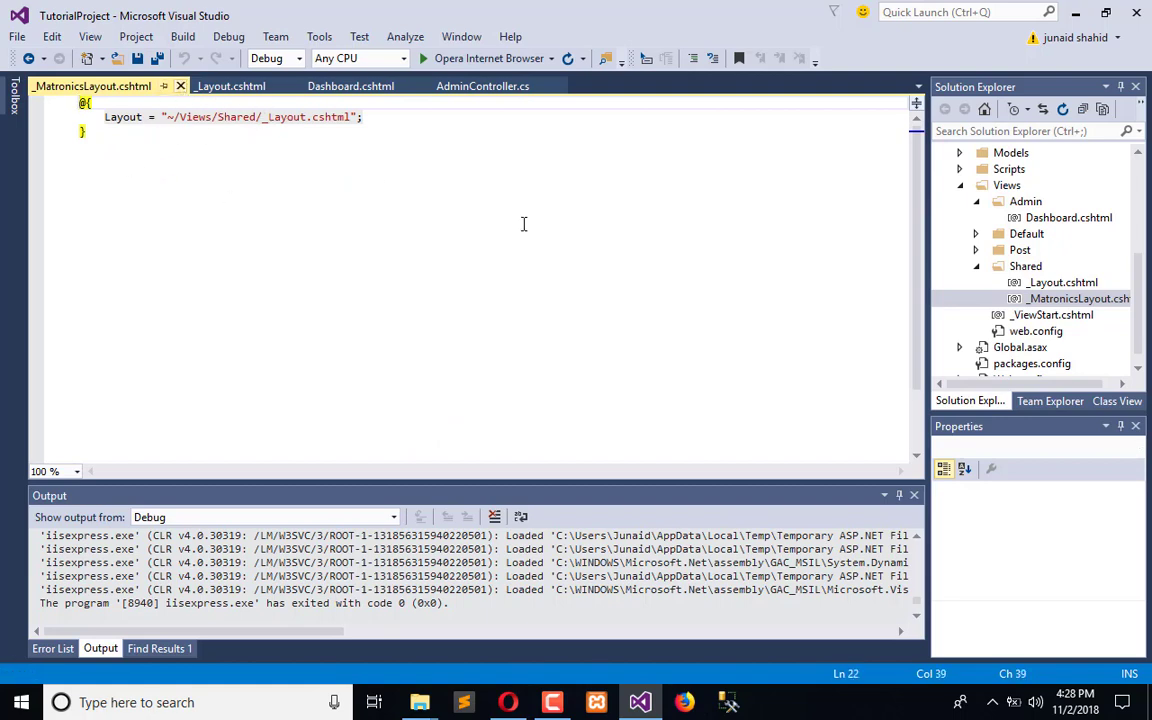
Step: Add an MVC 5 Layout Page to Shared, searching the templates for 'layout'
right_click(1078, 298)
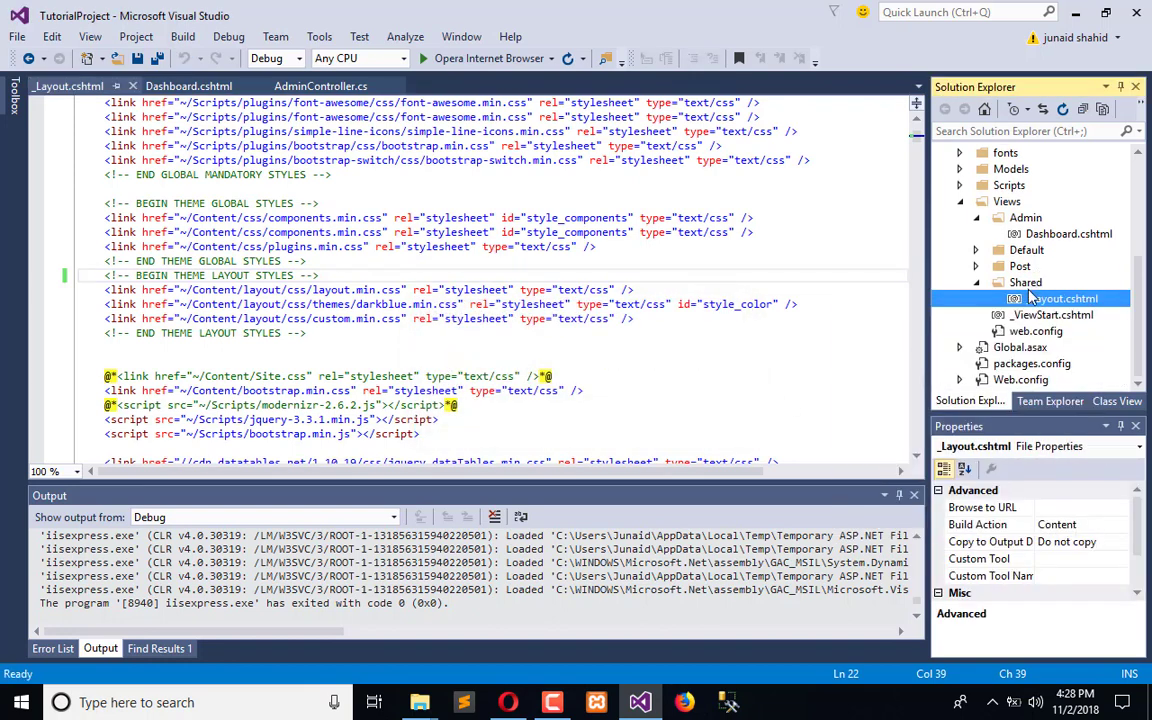
right_click(1024, 282)
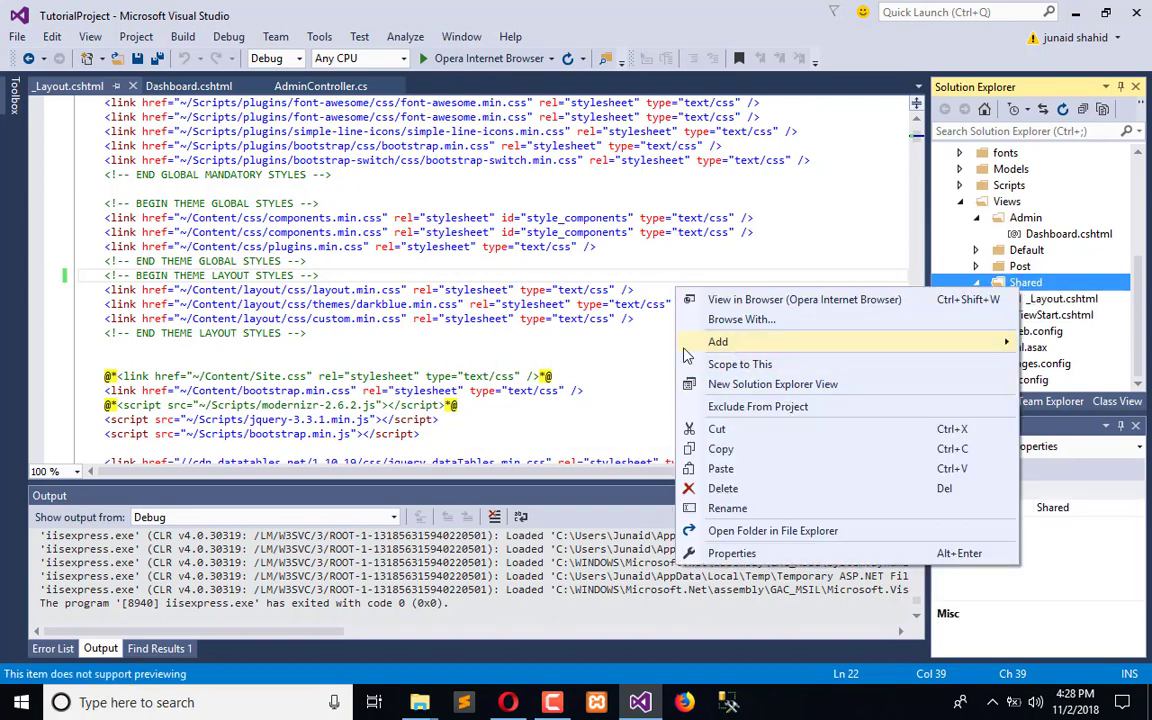
left_click(718, 340)
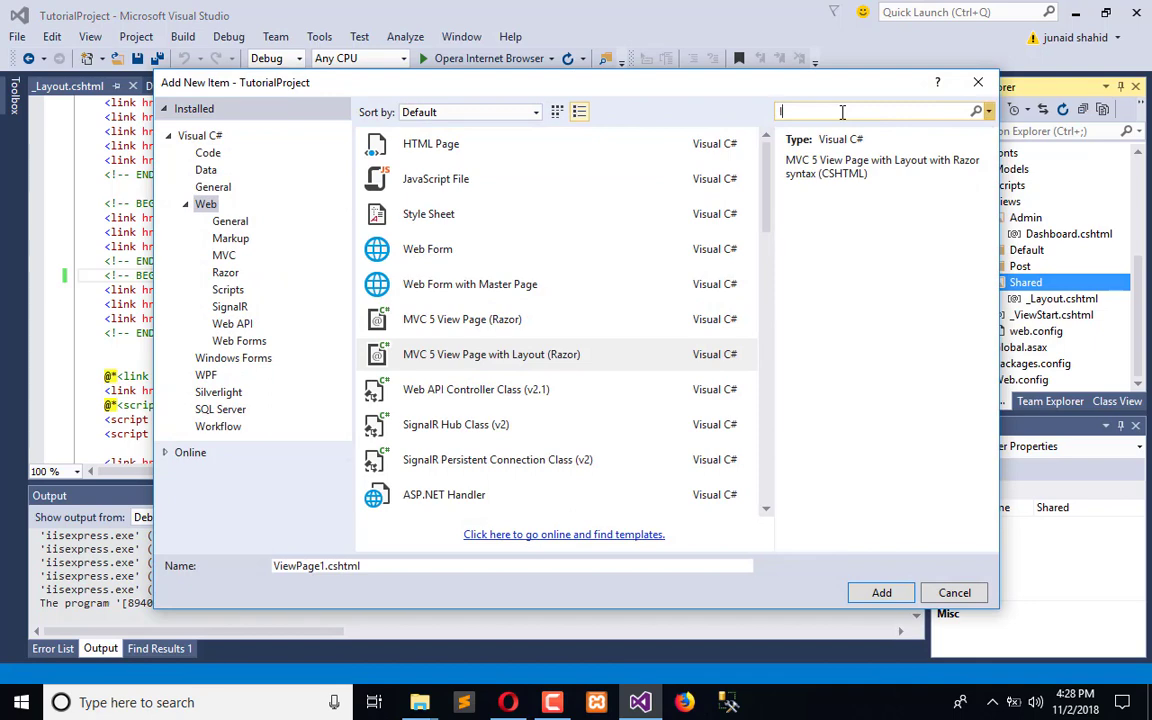
type("layout")
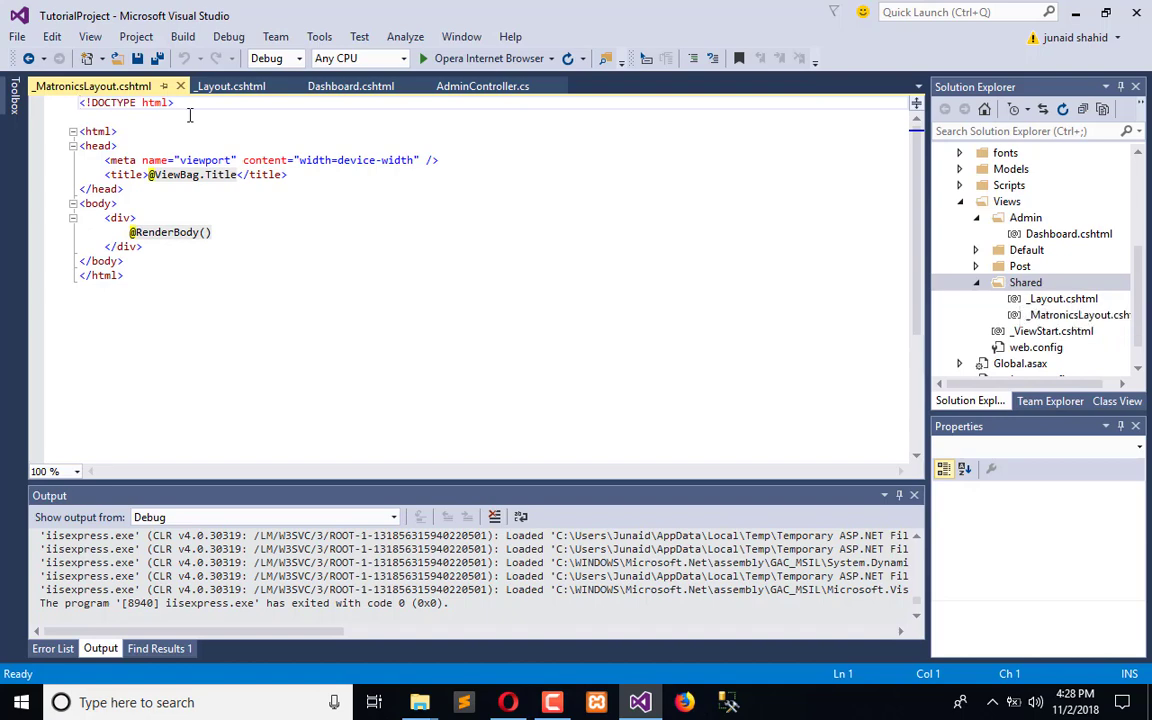
Step: Copy the stylesheet links from _Layout.cshtml into the new layout's head and collapse page-wrapper
left_click(230, 84)
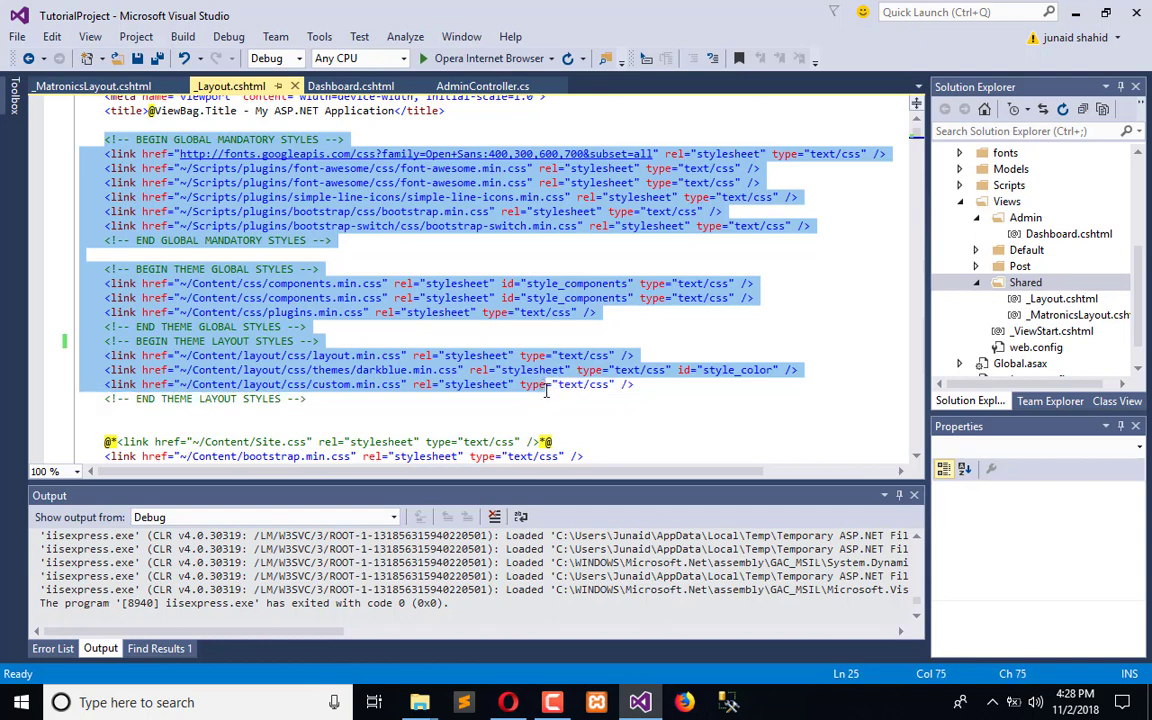
left_click(92, 86)
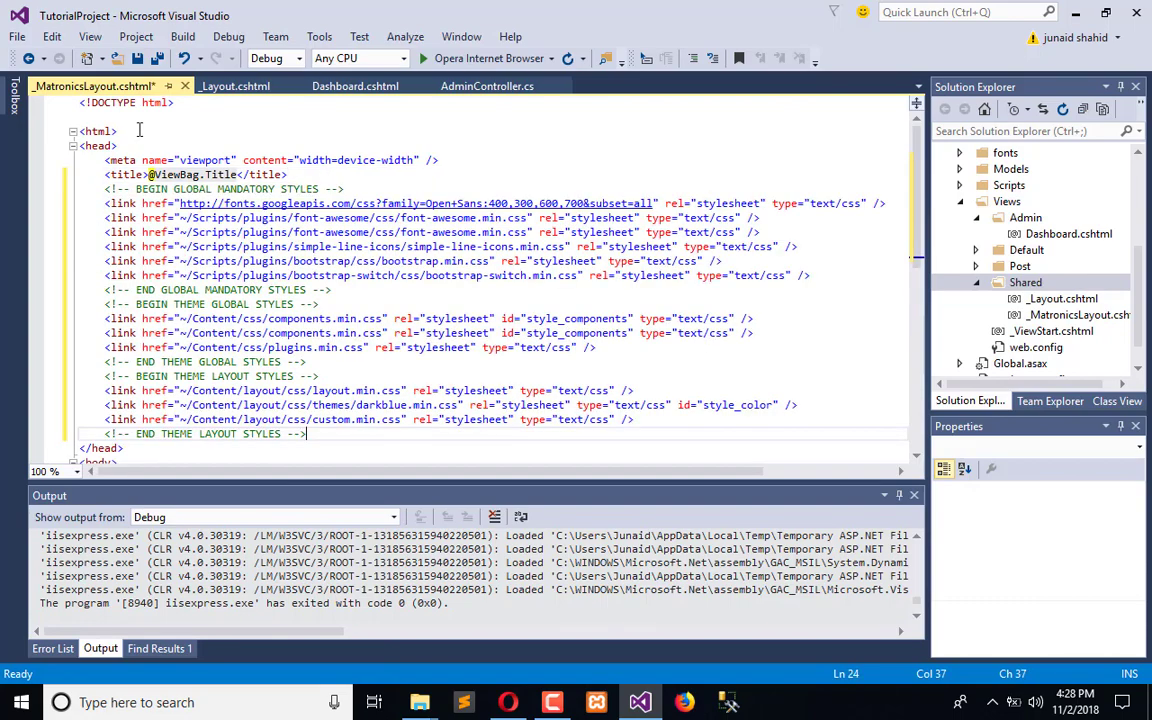
left_click(236, 84)
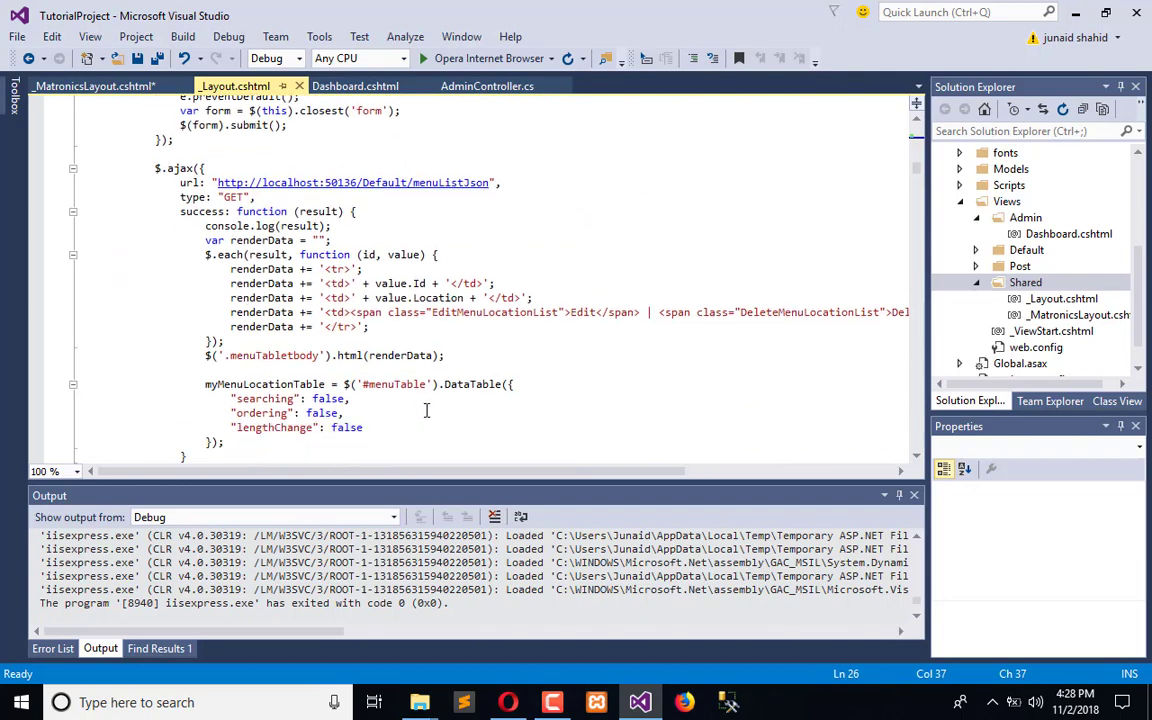
scroll("down", 3)
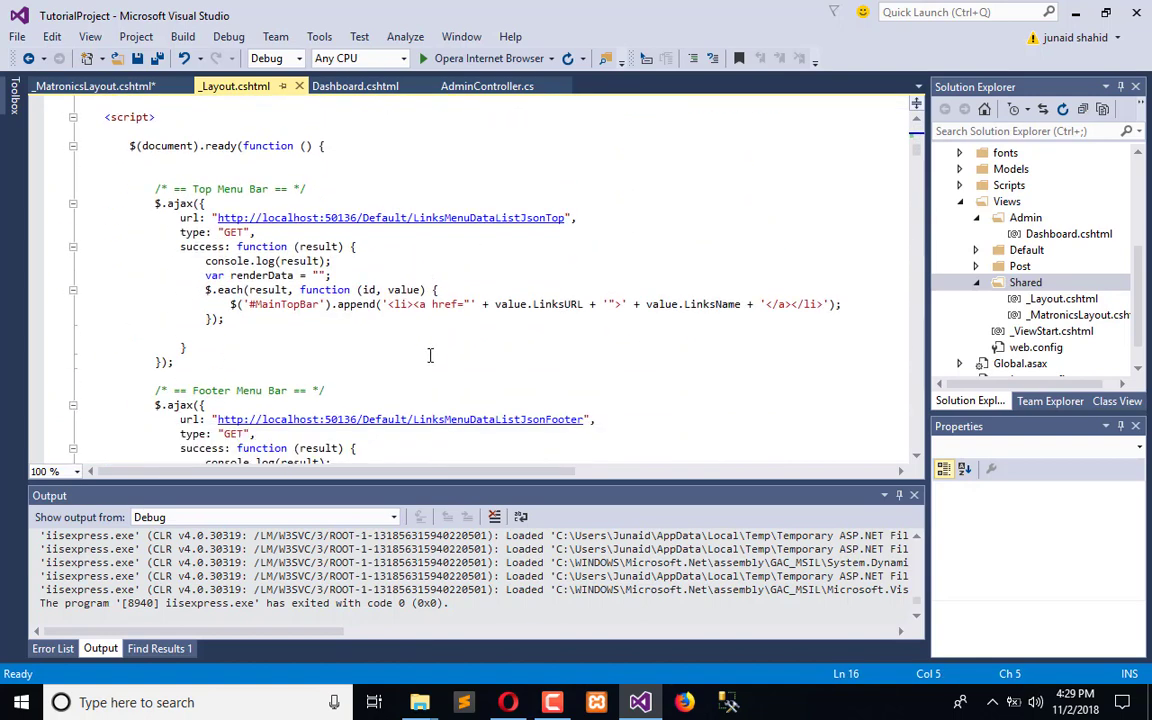
scroll("down", 3)
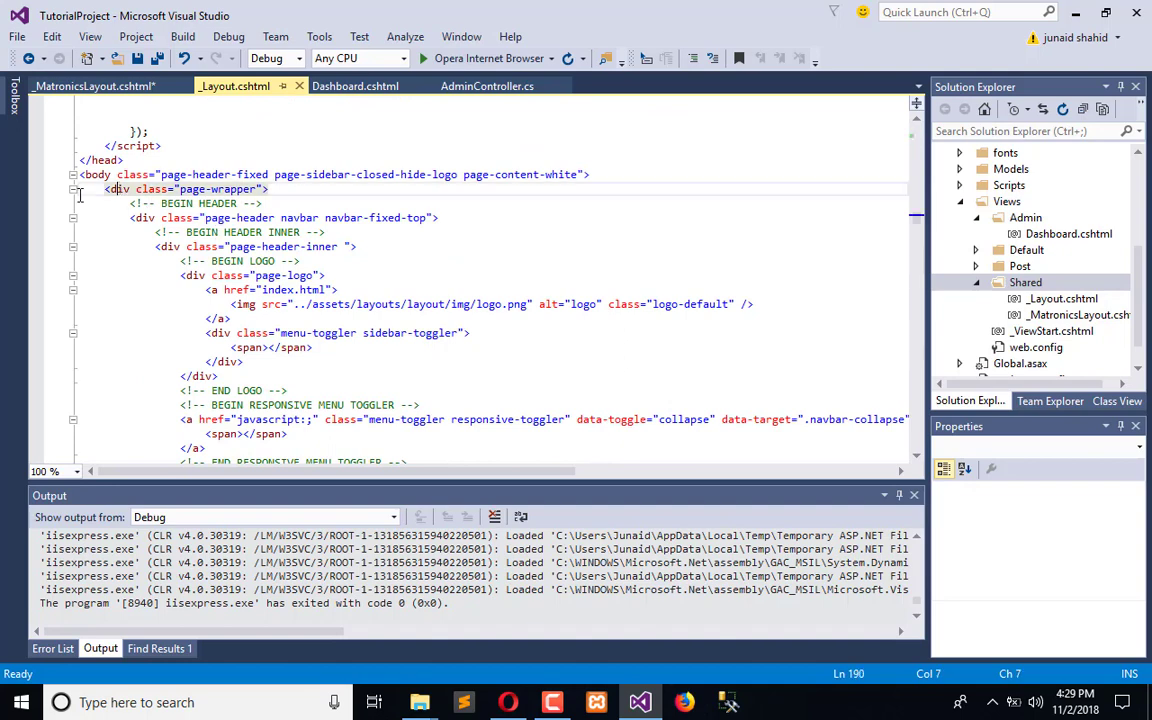
left_click(72, 188)
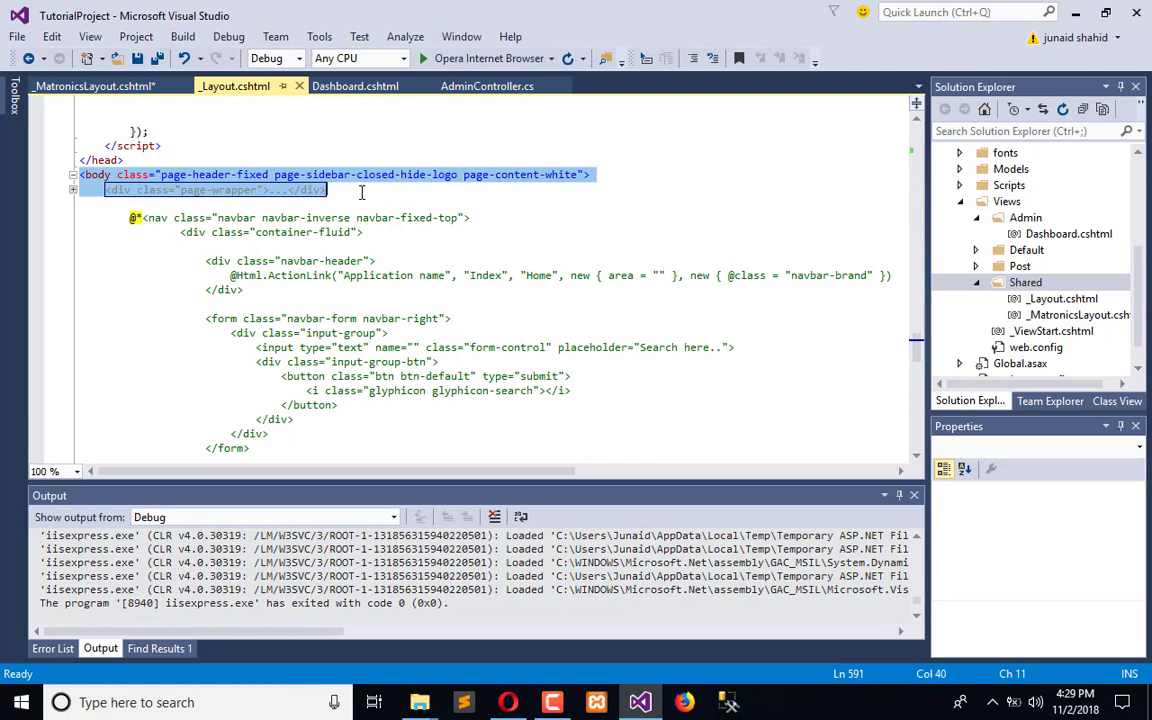
left_click(90, 84)
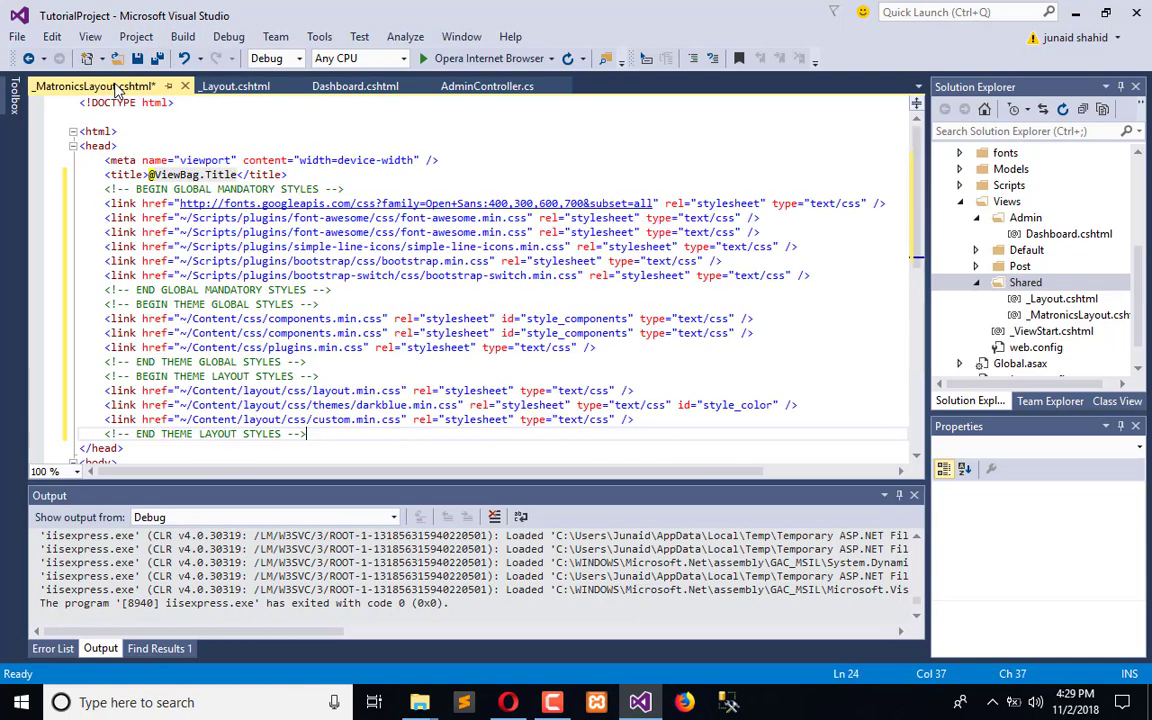
scroll("down", 3)
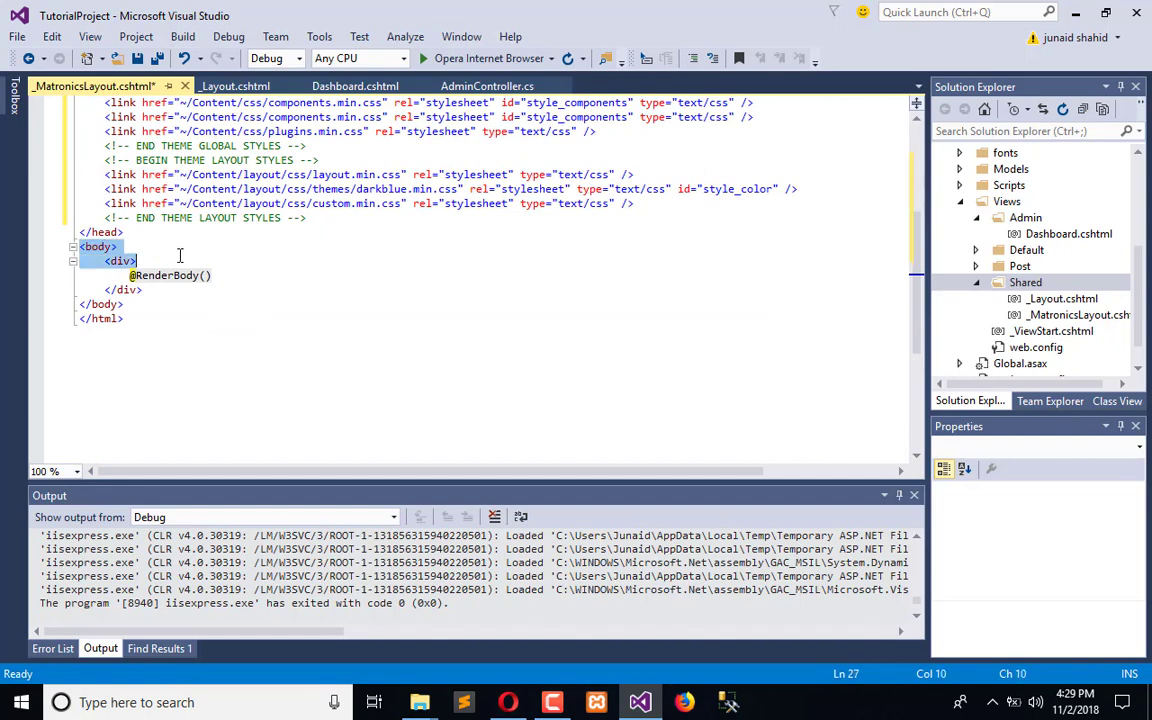
mouse_move(520, 308)
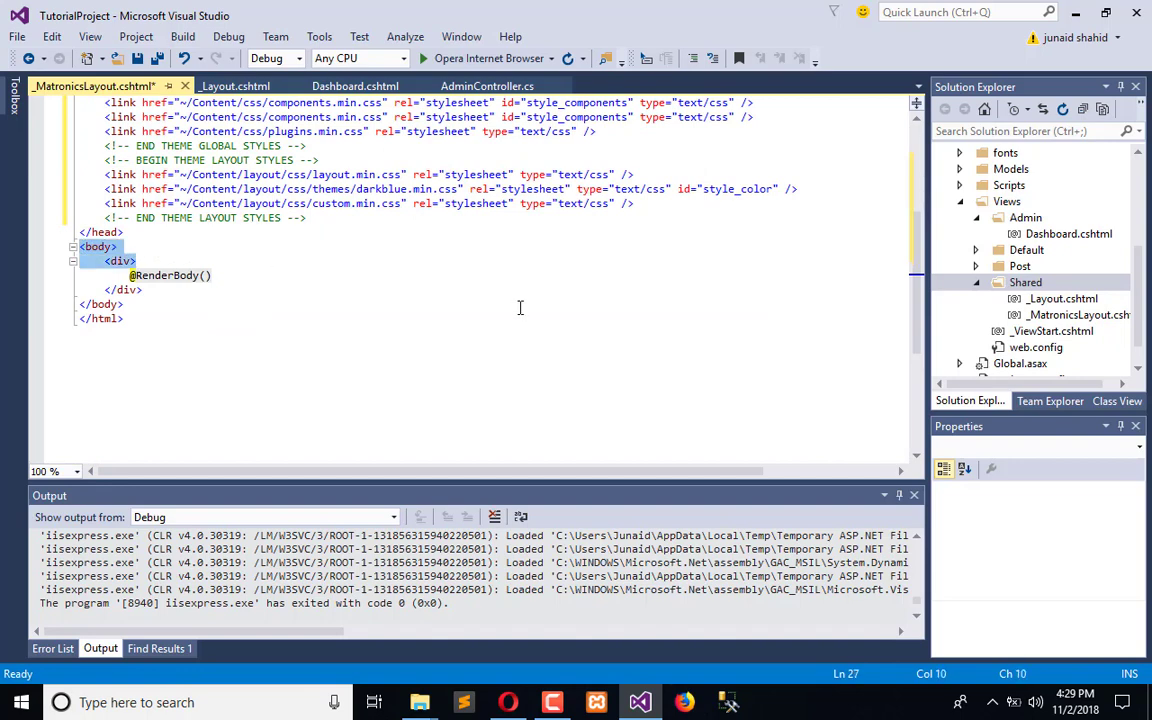
scroll("down", 3)
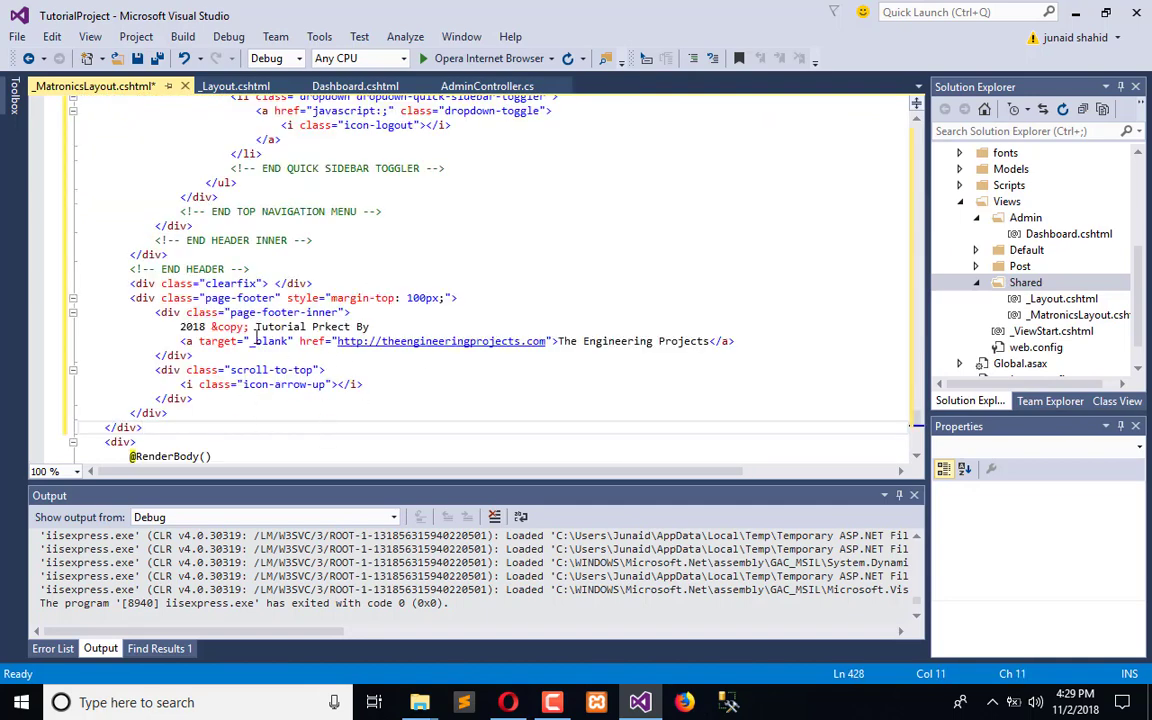
key("ctrl+s")
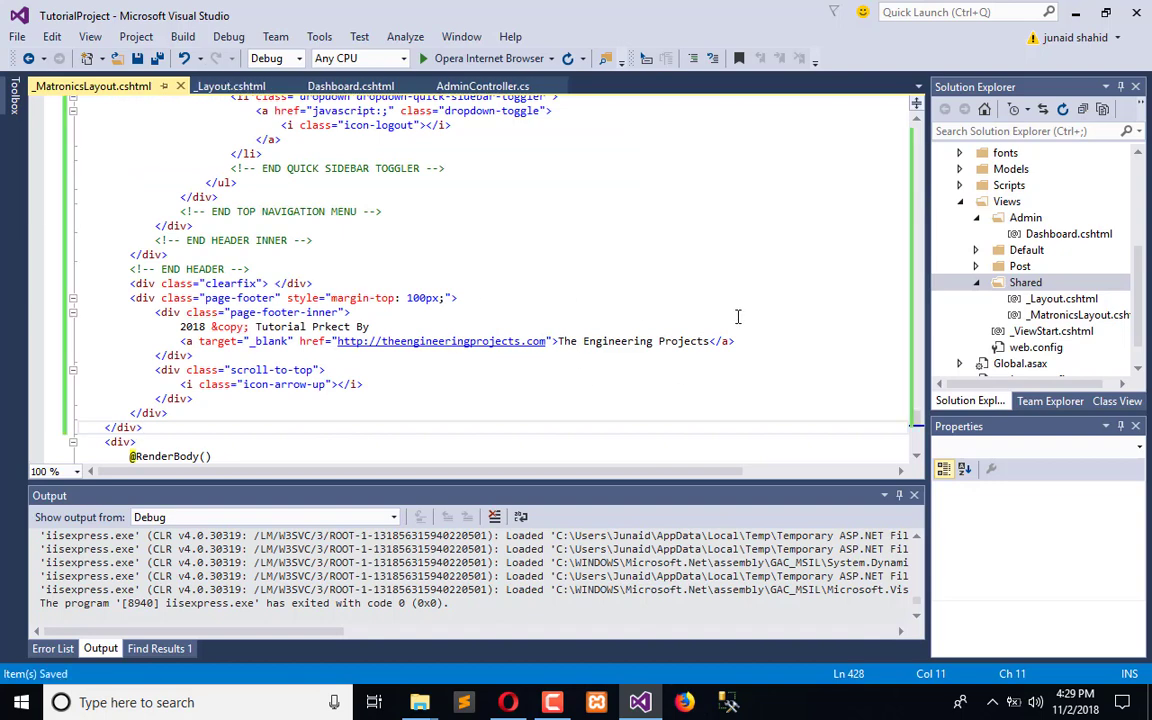
Step: Collapse the page footer block and delete the leftover markup
left_click(138, 298)
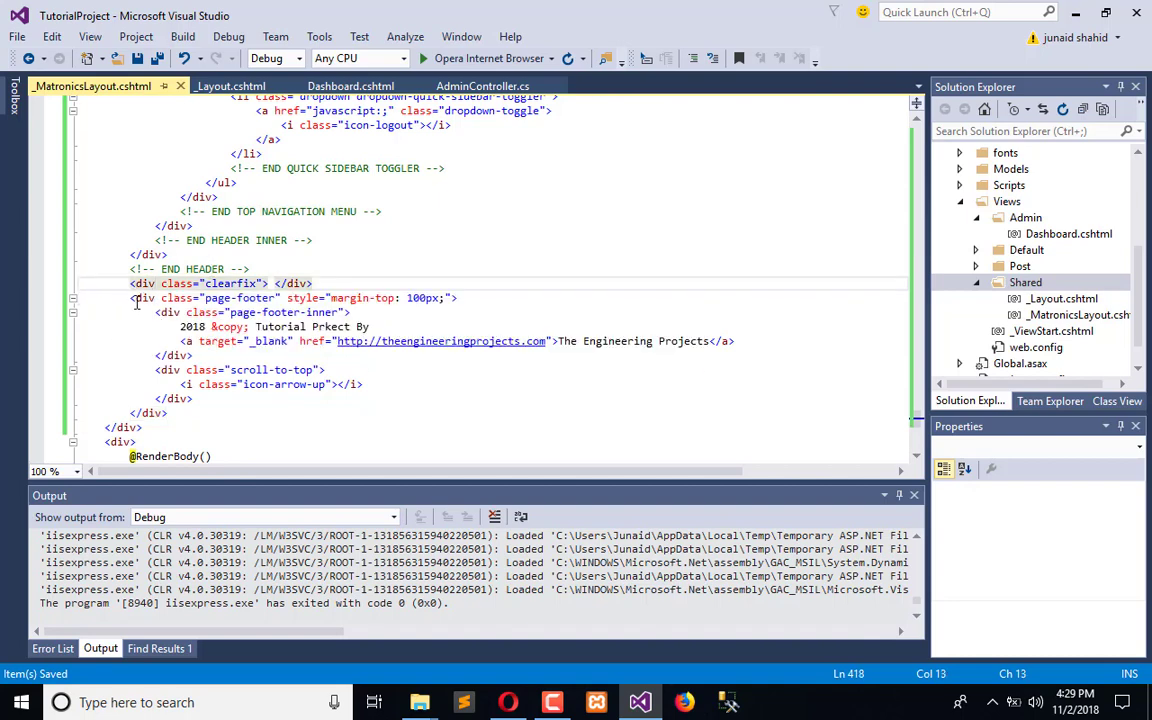
left_click(72, 298)
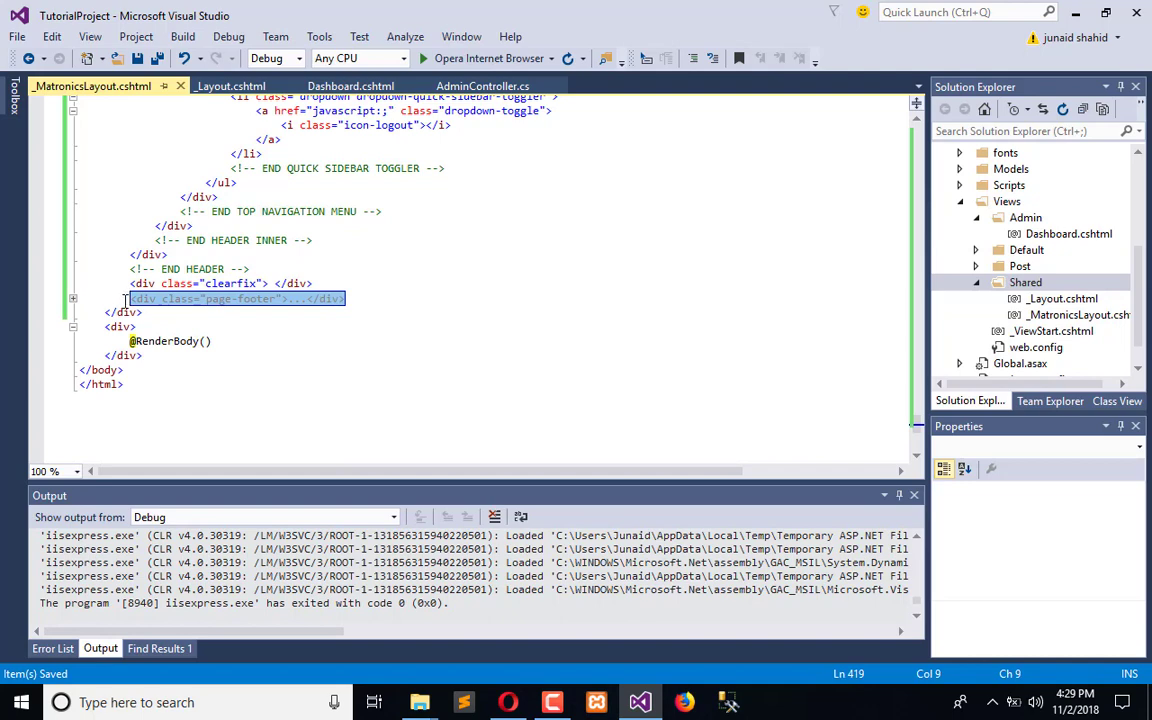
key("Delete")
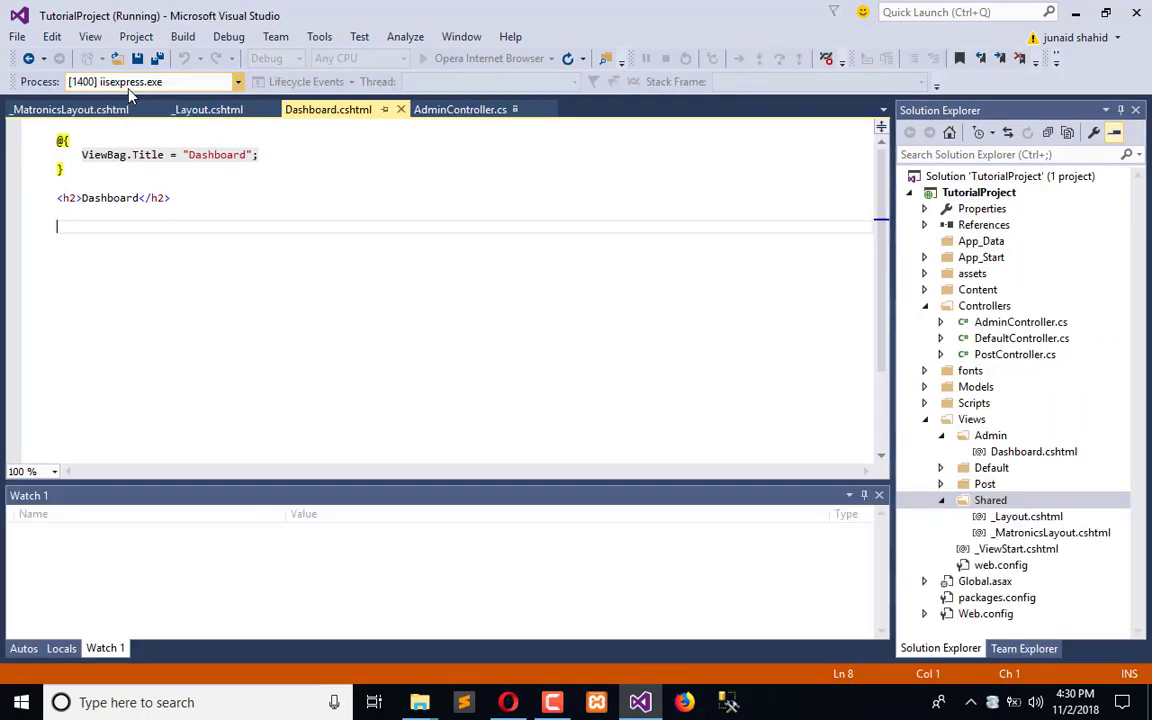
left_click(508, 702)
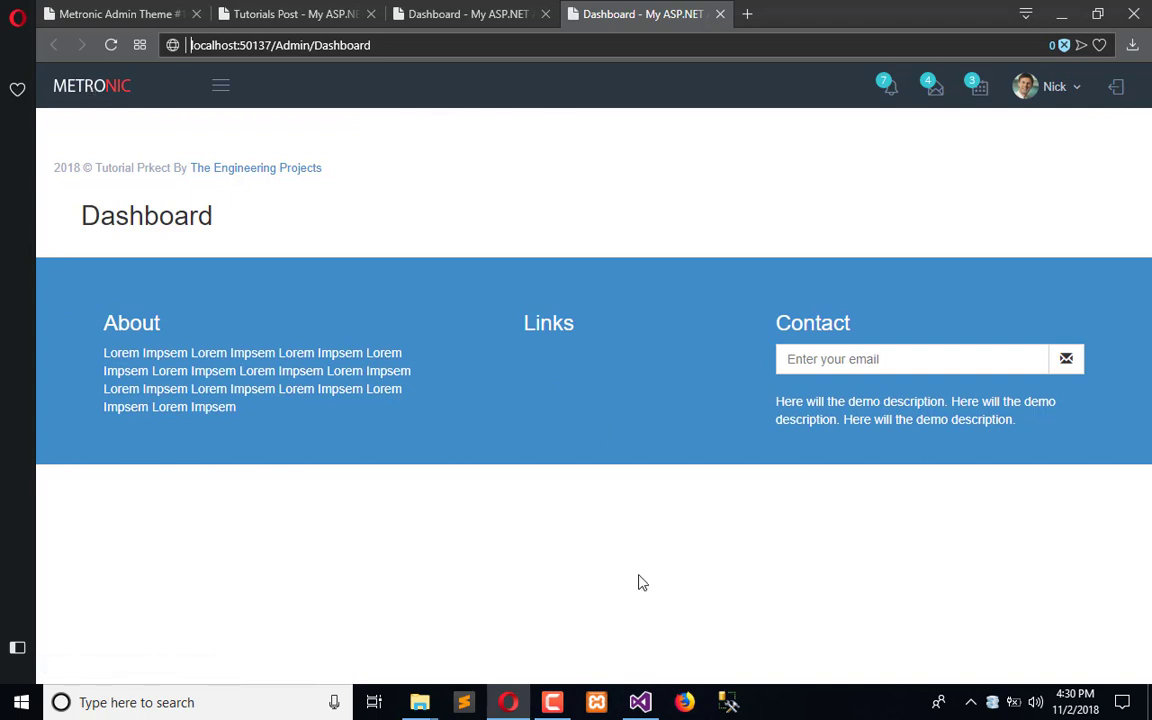
mouse_move(640, 672)
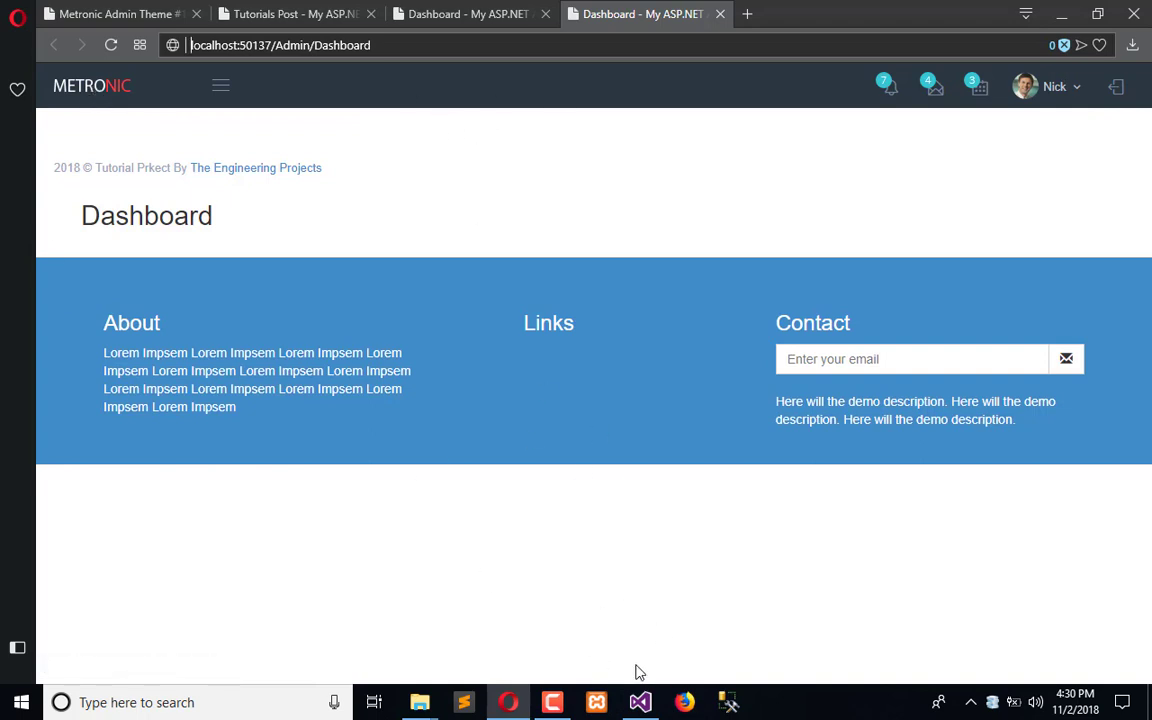
left_click(640, 700)
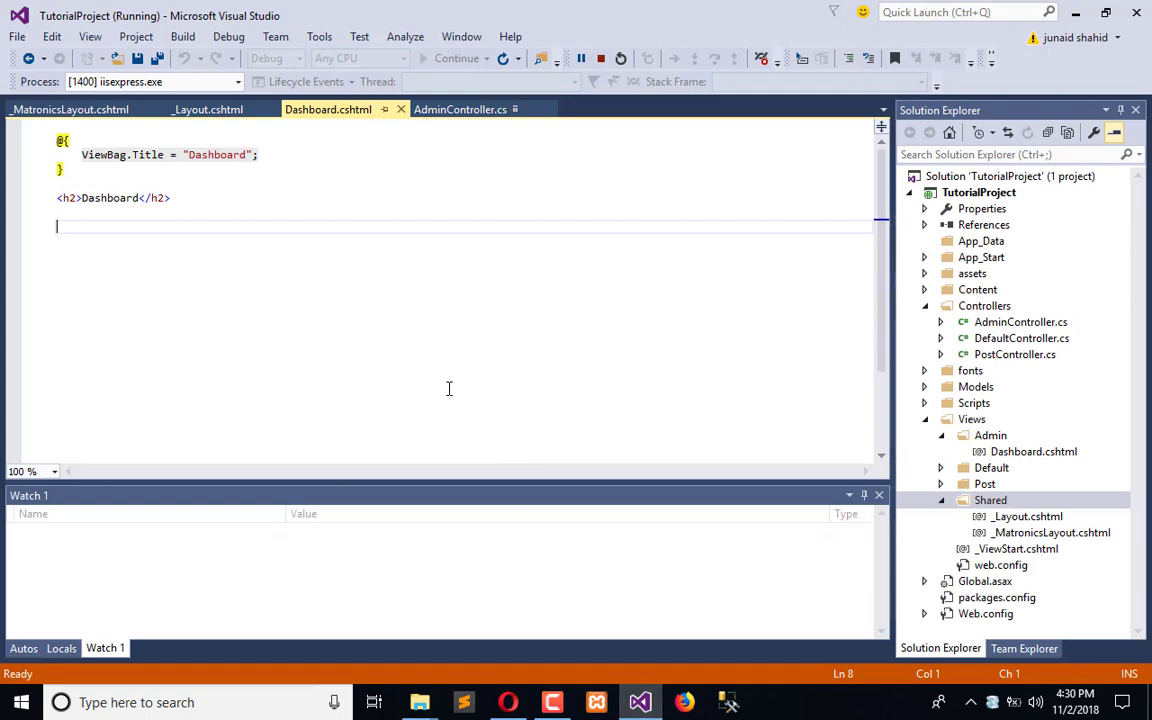
Step: Compare _Layout and _MatronicsLayout, then return to Dashboard.cshtml
left_click(208, 108)
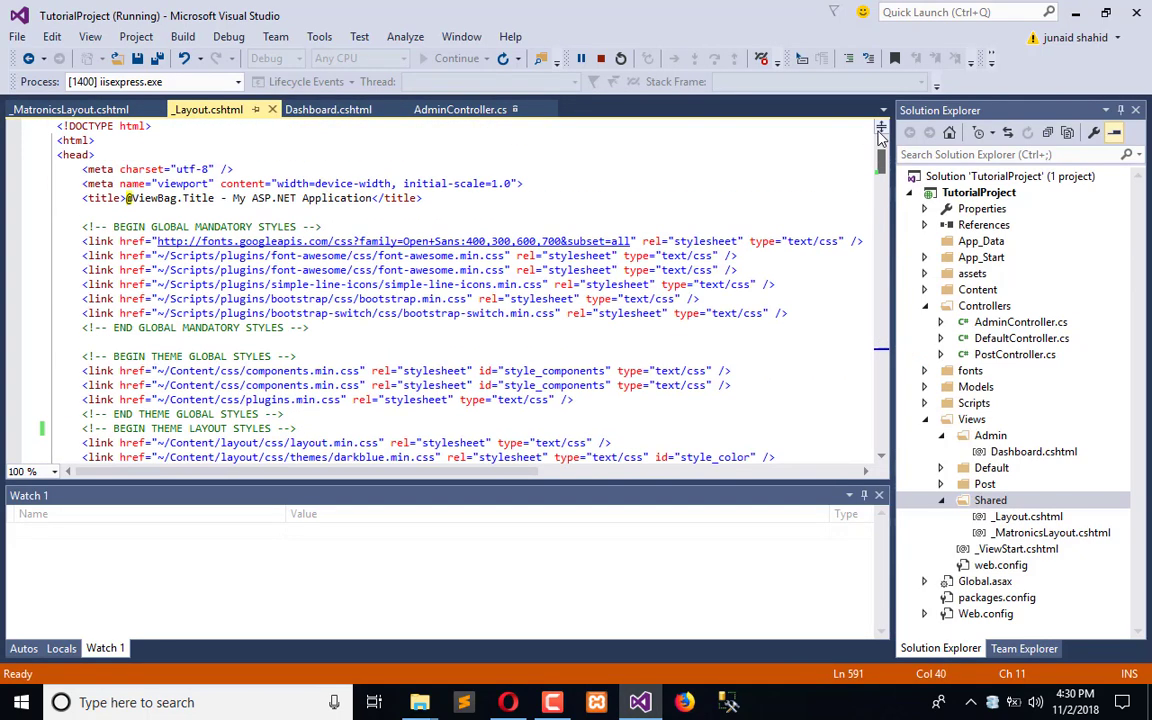
left_click(70, 108)
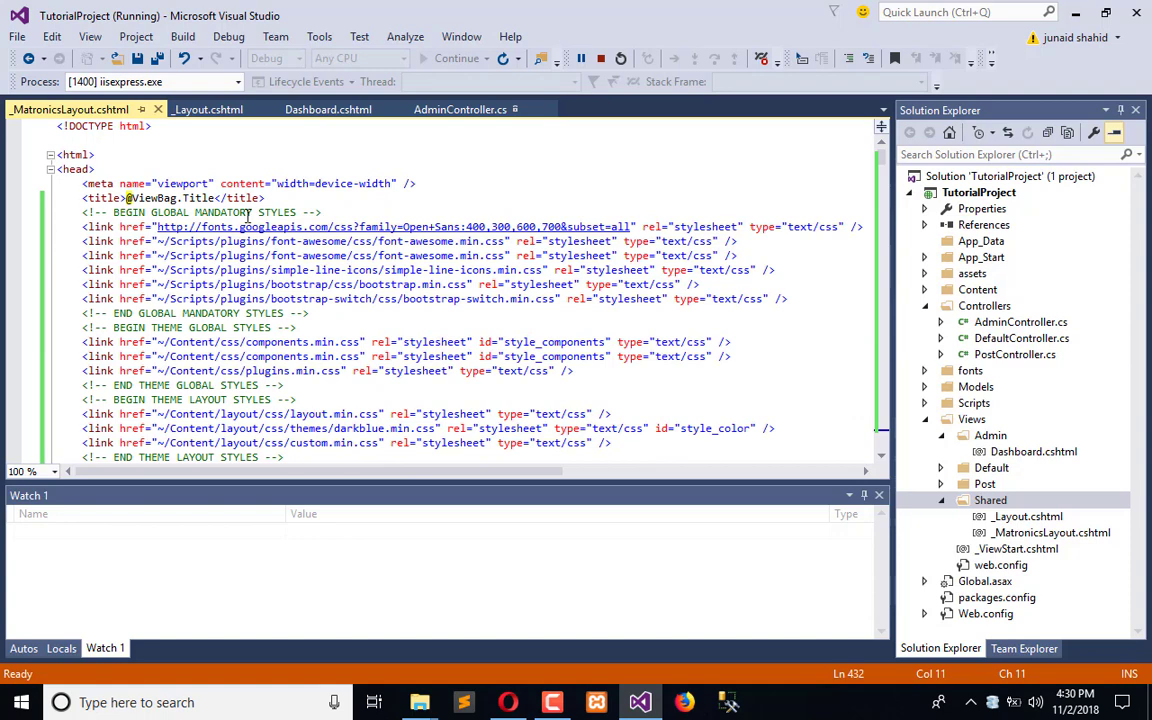
left_click(328, 108)
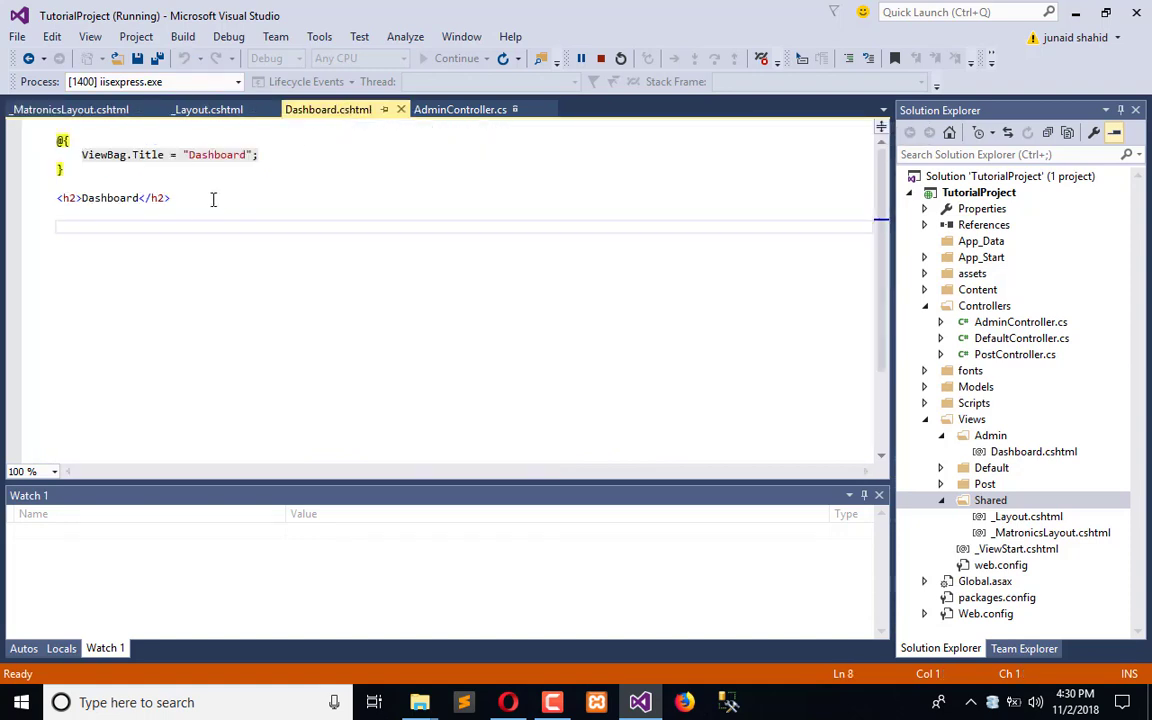
mouse_move(84, 202)
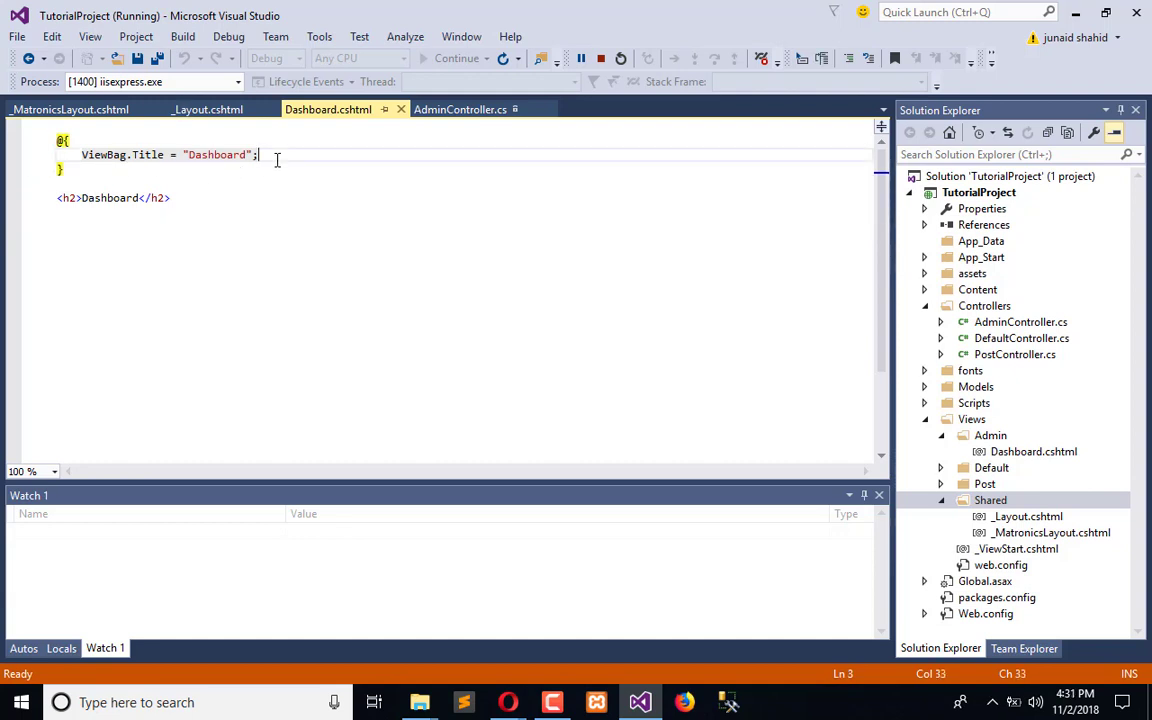
Step: Set Dashboard's Layout to "~/Views/Shared/_matronicslayout.cshtml" in the Razor block
type("Laou")
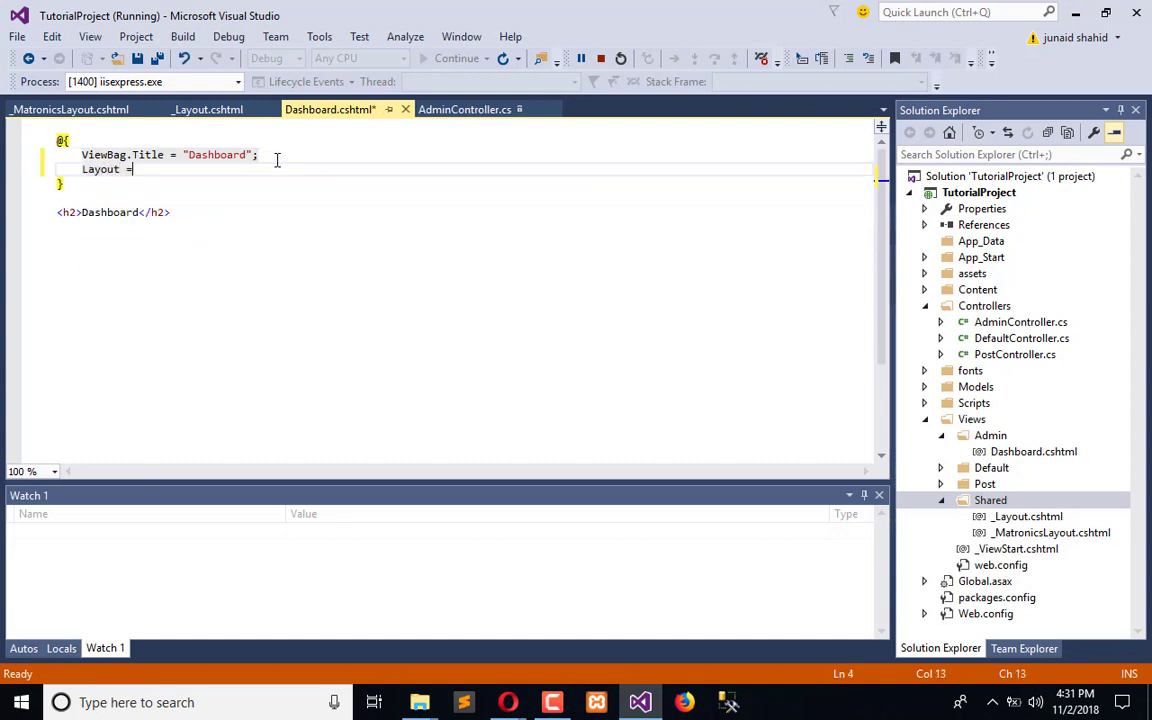
type("\"")
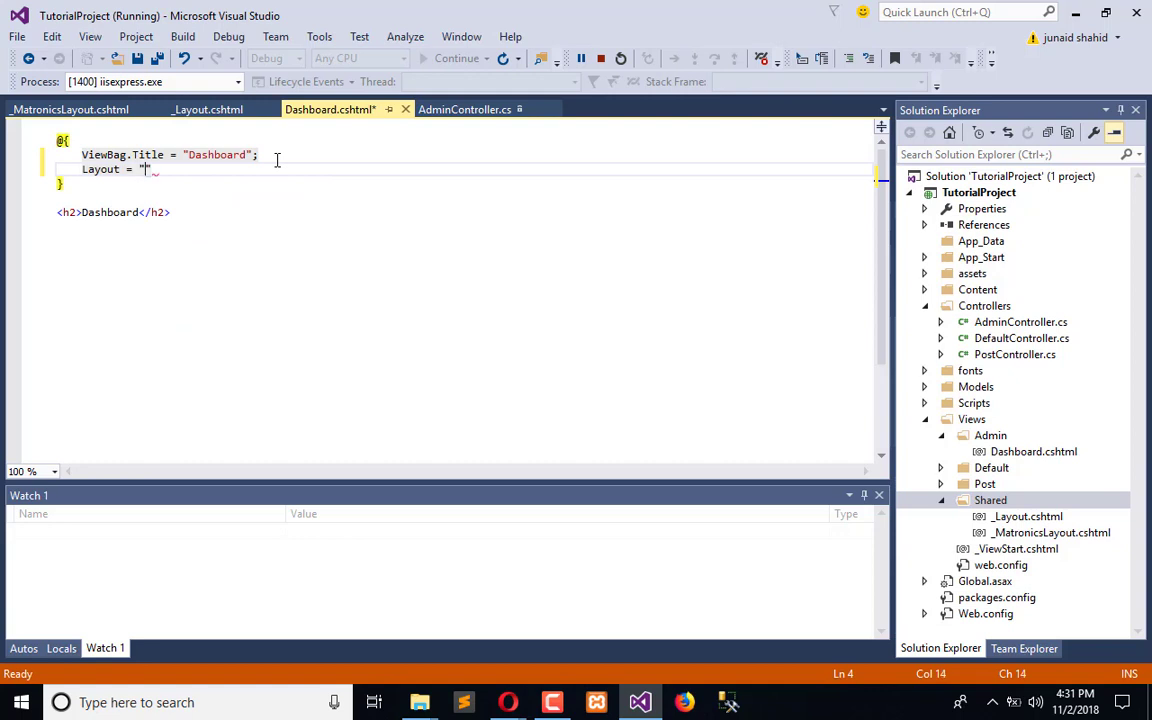
type("~/")
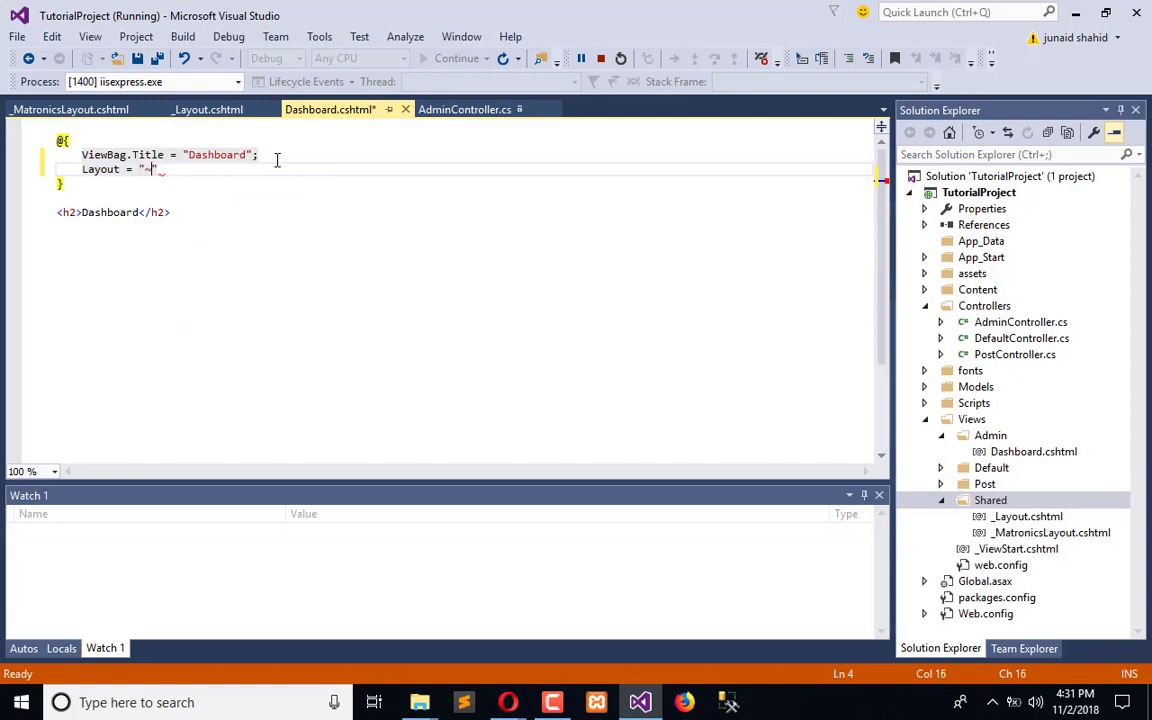
type("View")
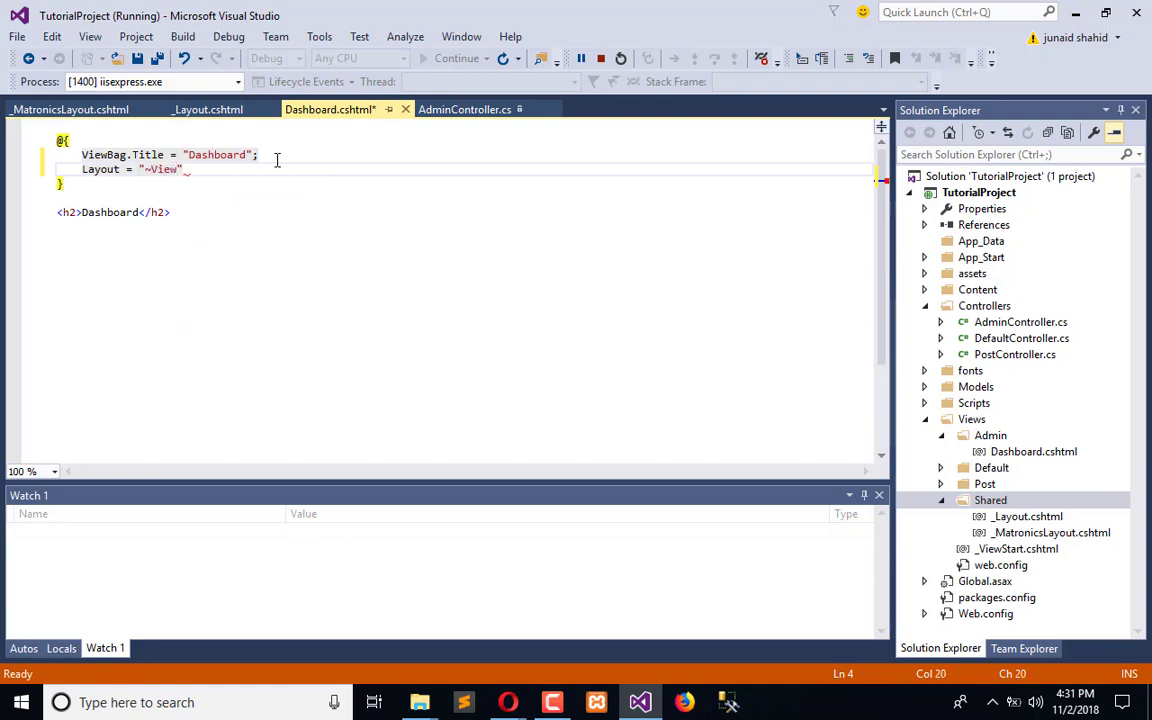
key("BackSpace")
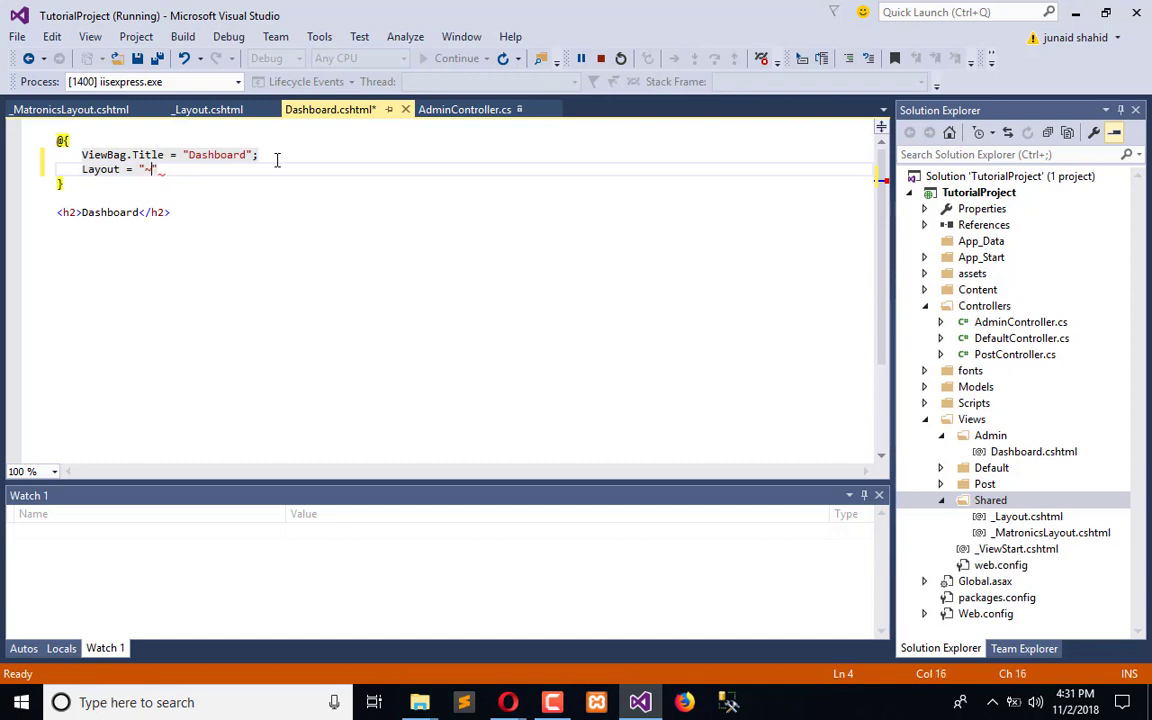
type("/V")
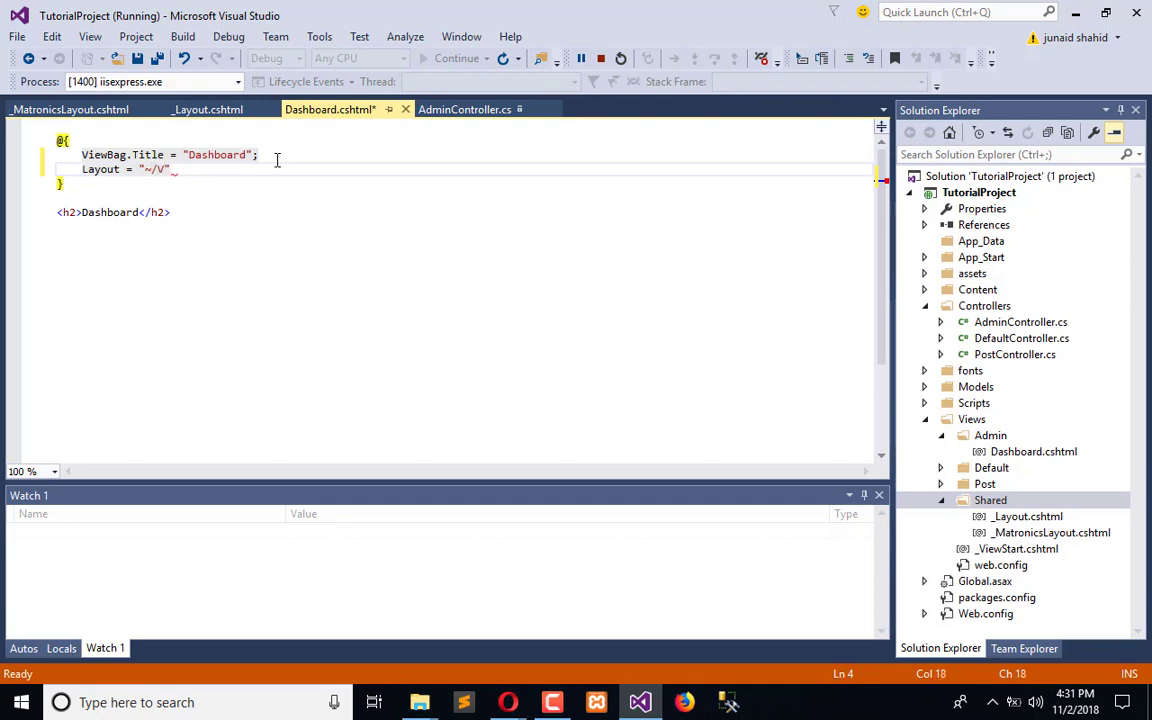
type("iews/")
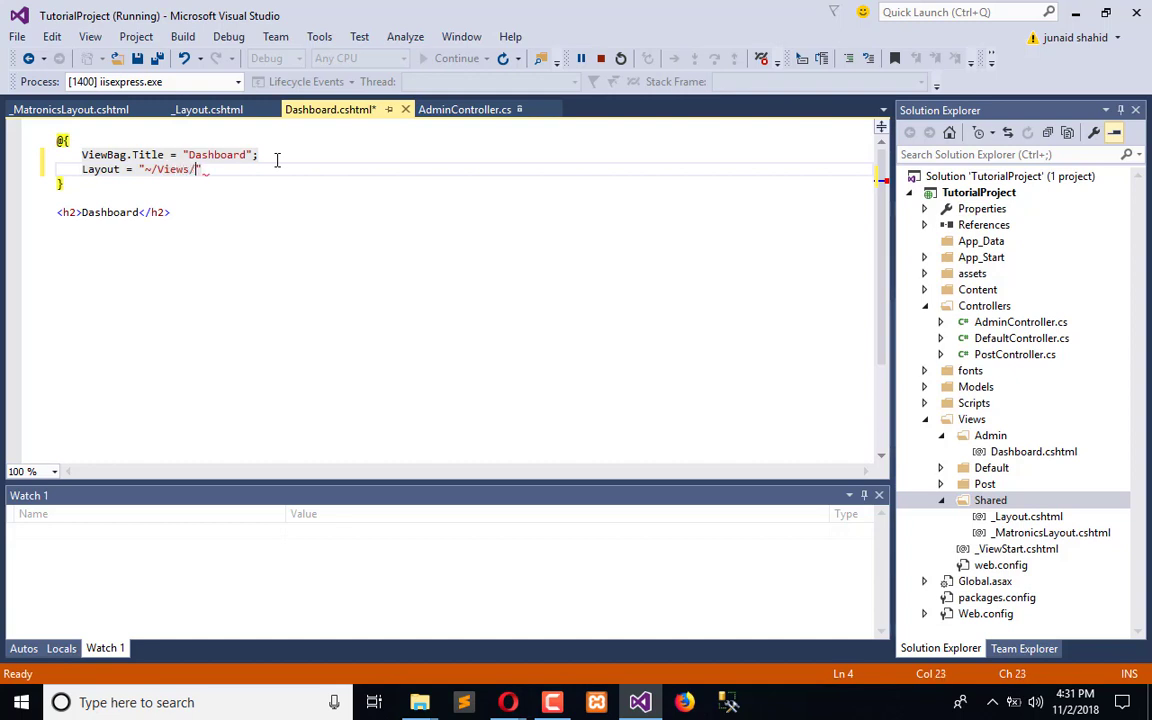
type("Shared")
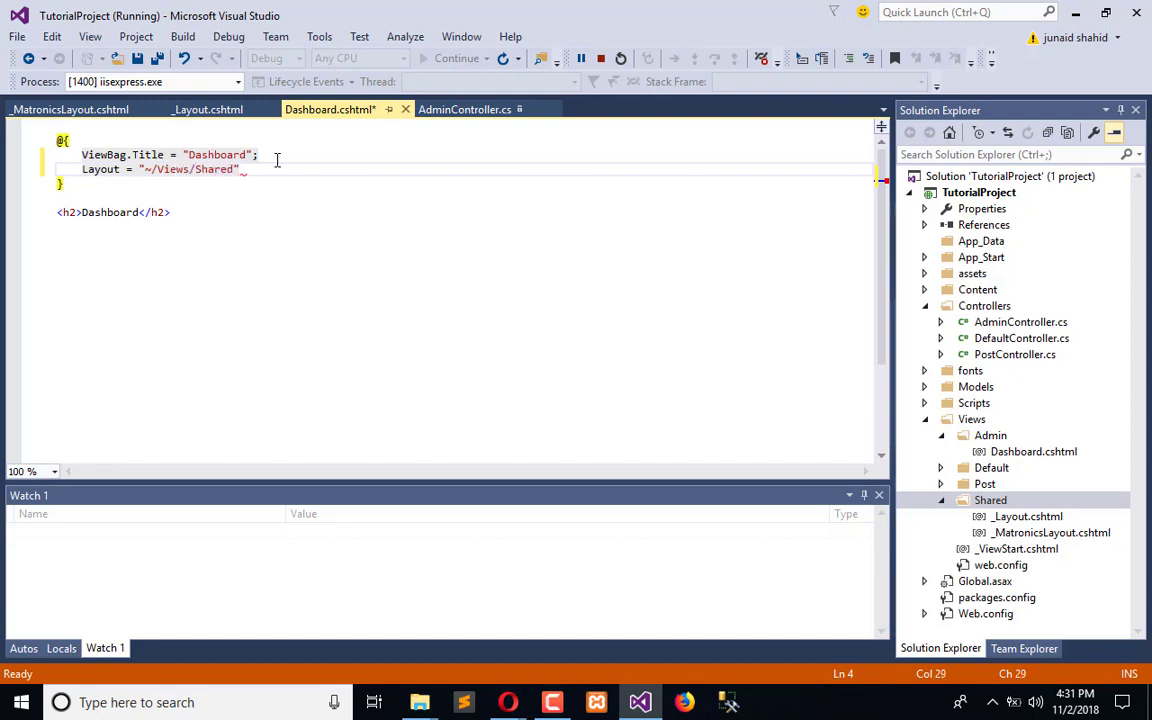
type("_\"")
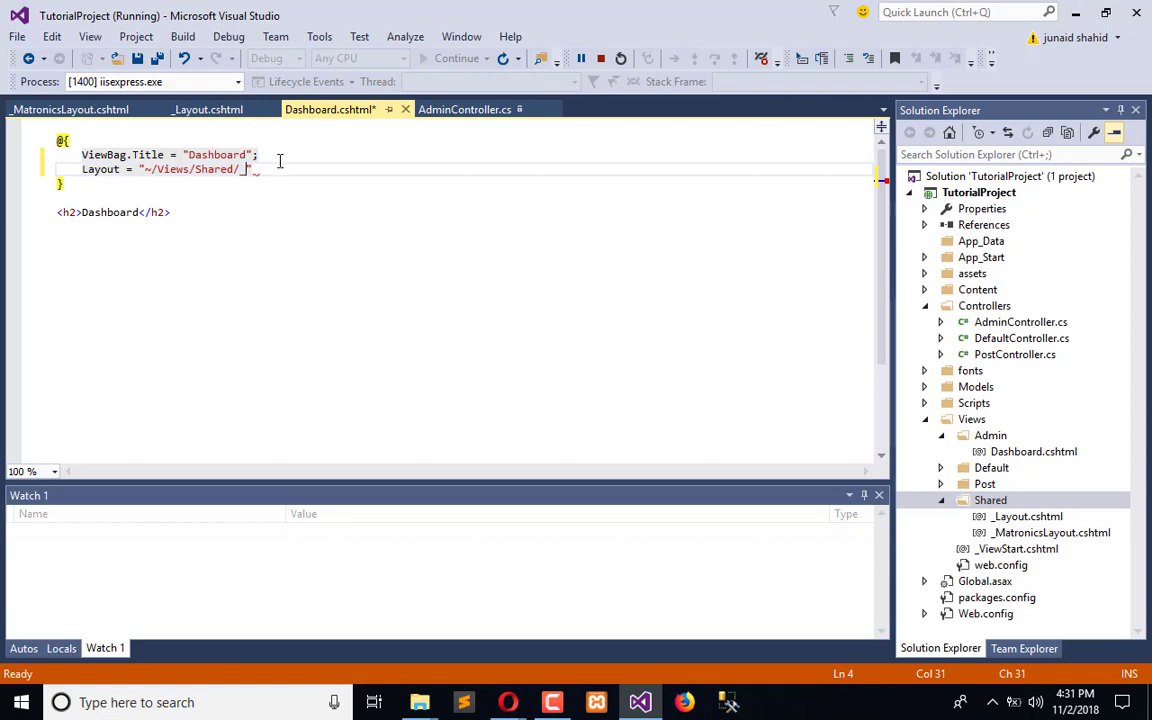
right_click(1052, 532)
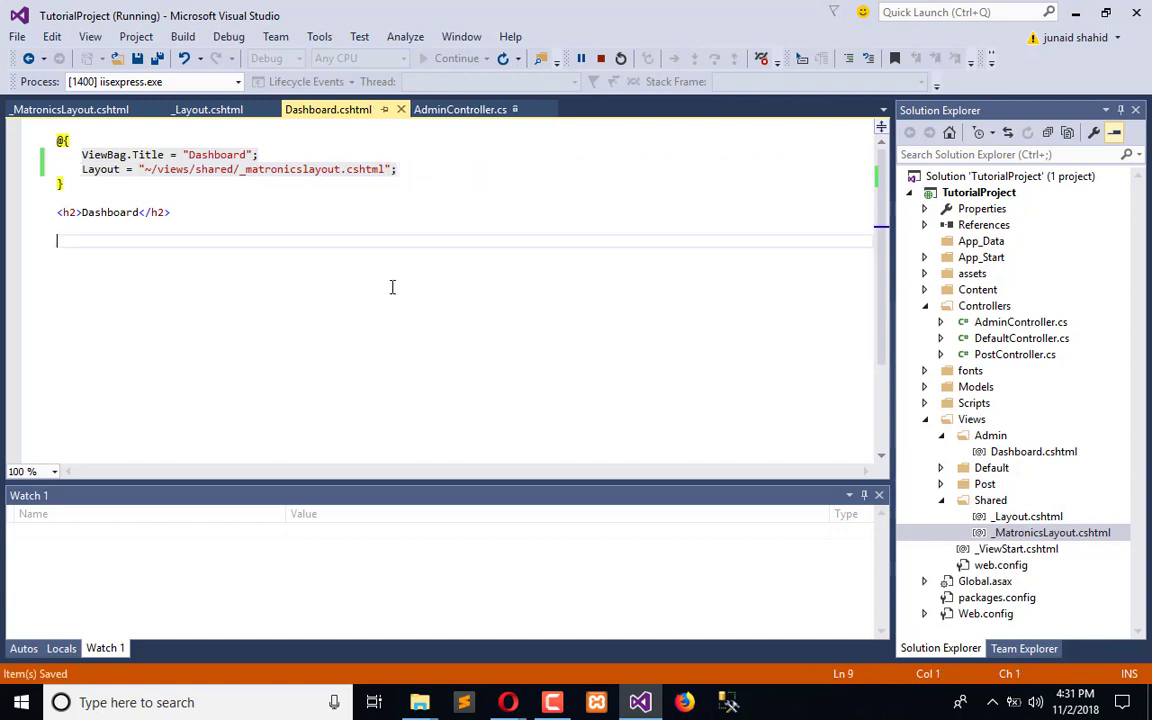
mouse_move(512, 696)
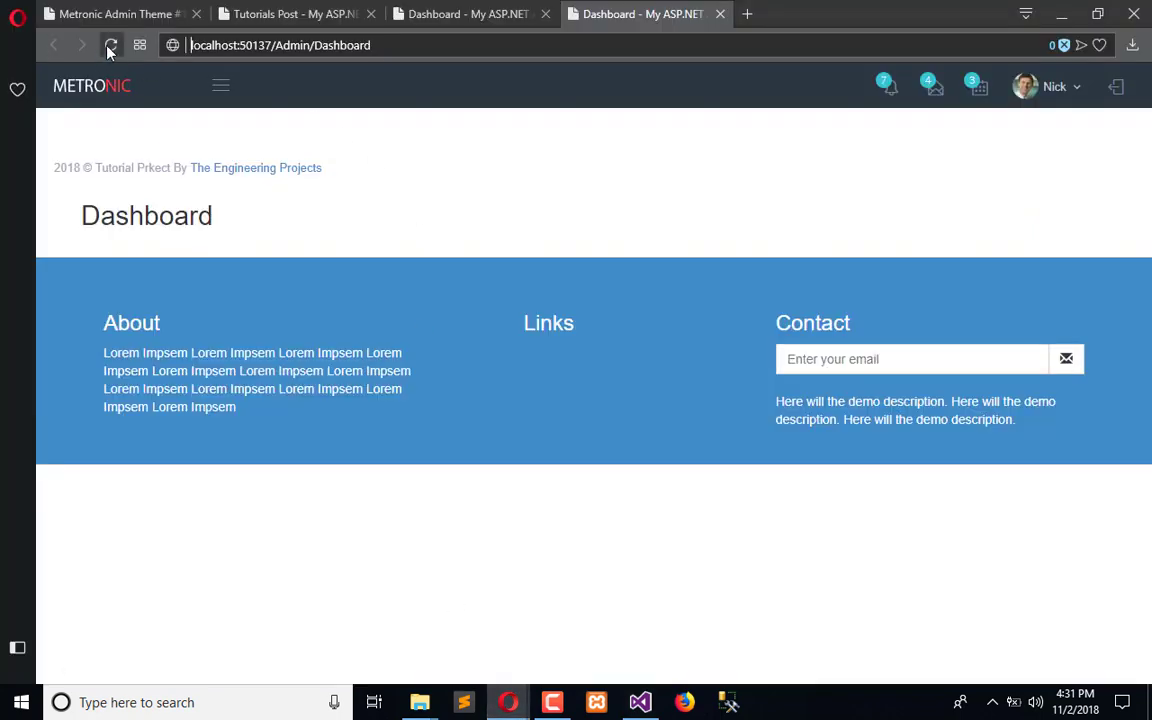
Step: Reload the Admin/Dashboard page so it renders with the dark Metronic layout
left_click(112, 44)
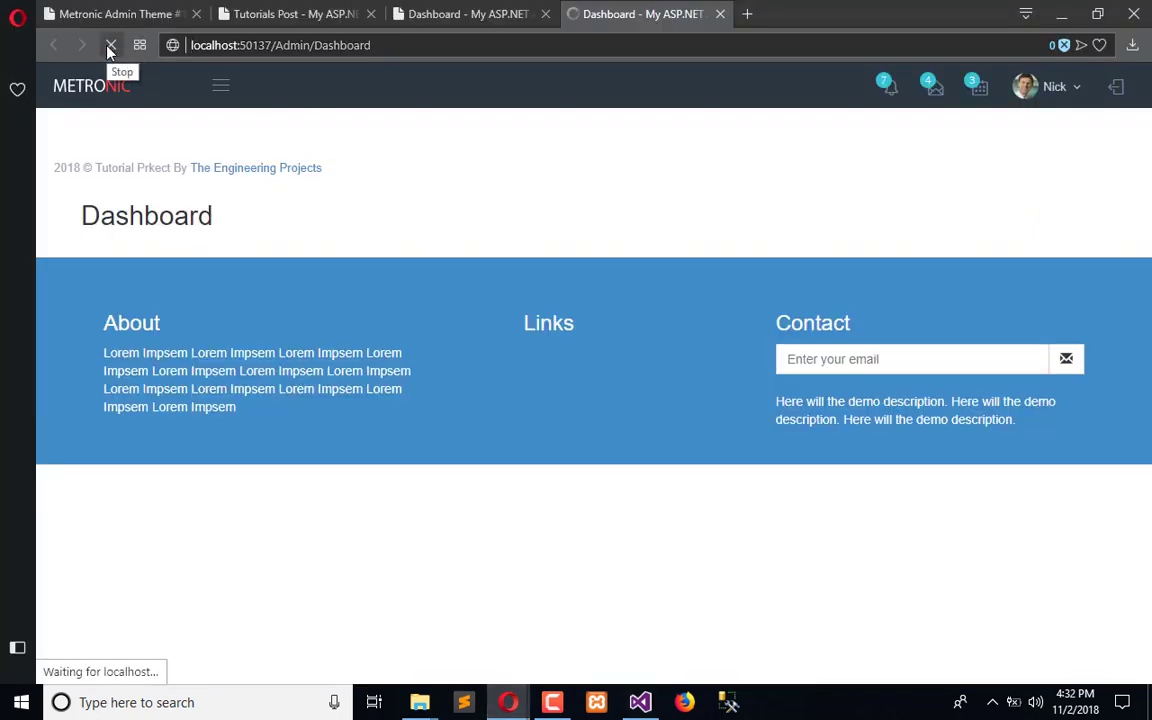
left_click(110, 44)
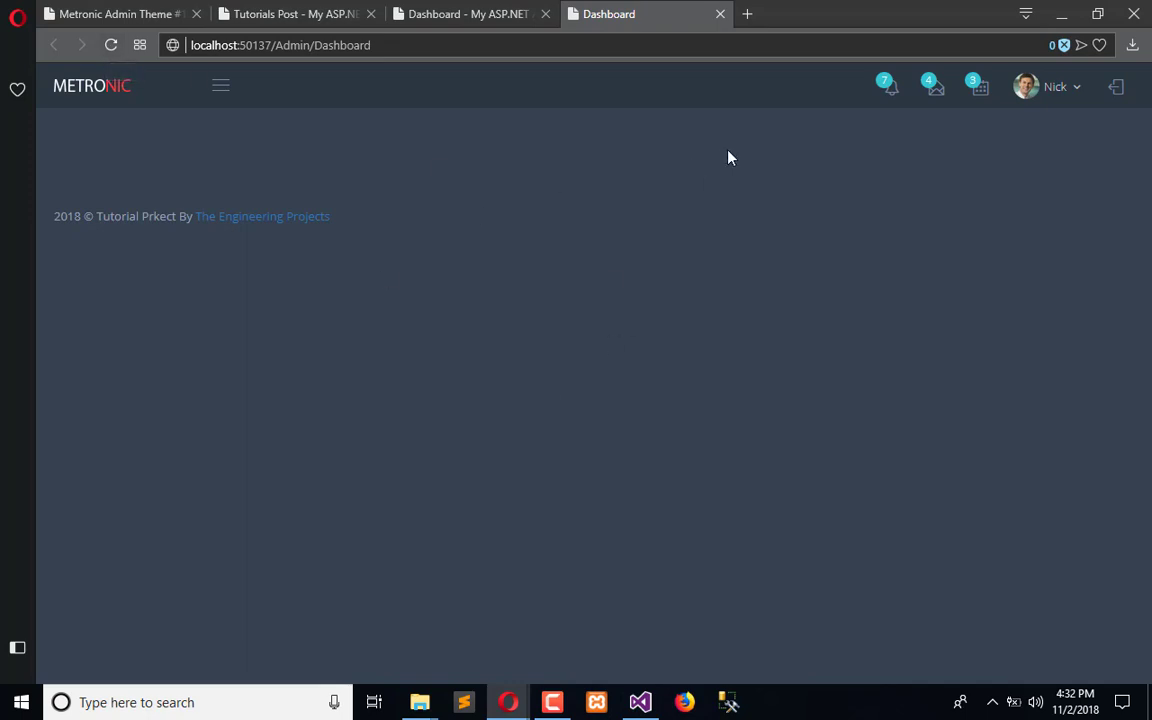
mouse_move(1068, 272)
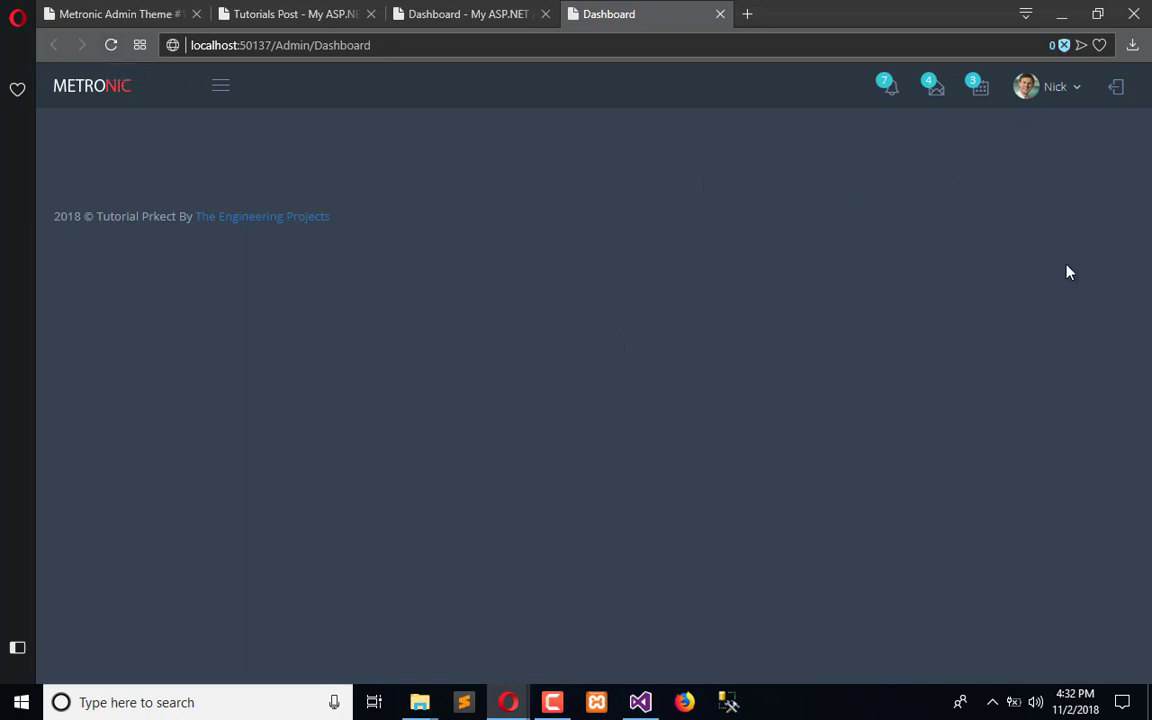
mouse_move(584, 318)
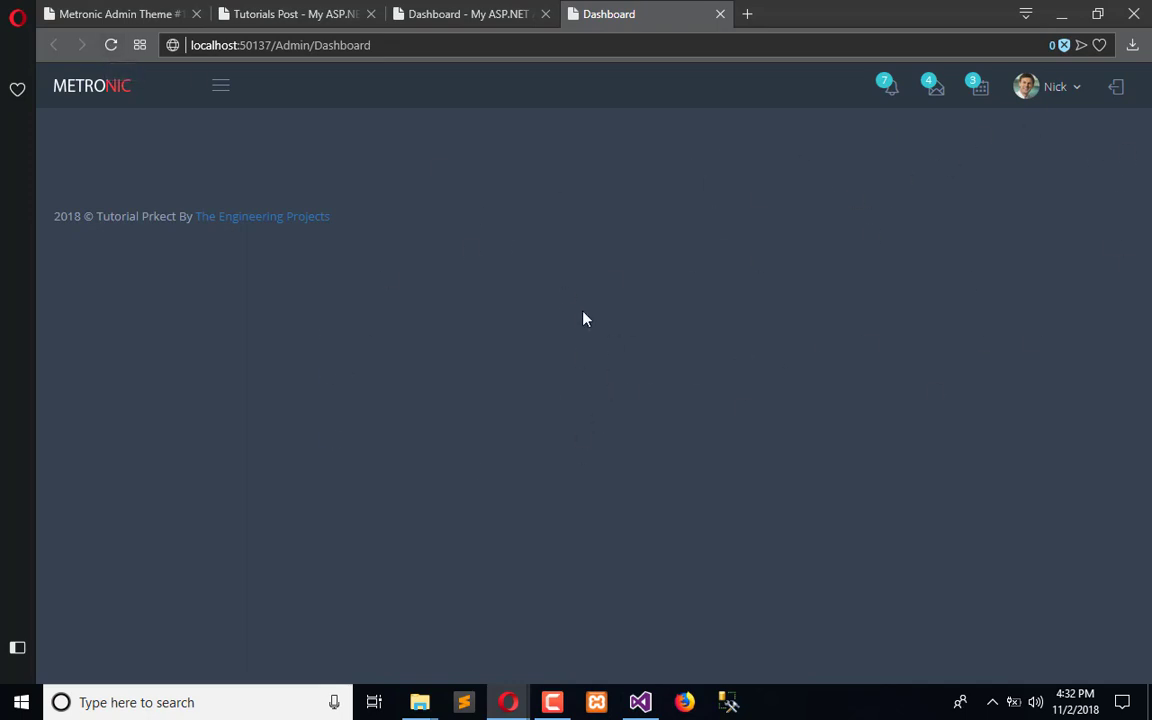